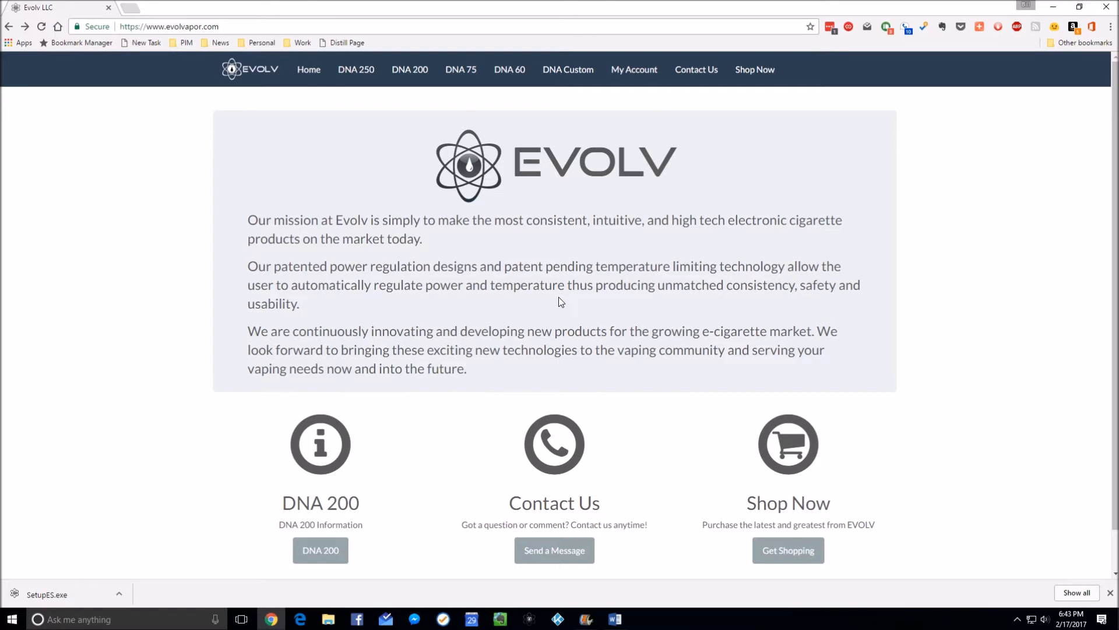
Step: Navigate from the Evolv site to the DNA 250 page's EScribe Software download section
{"action": "double_click", "coordinate": [212, 26]}
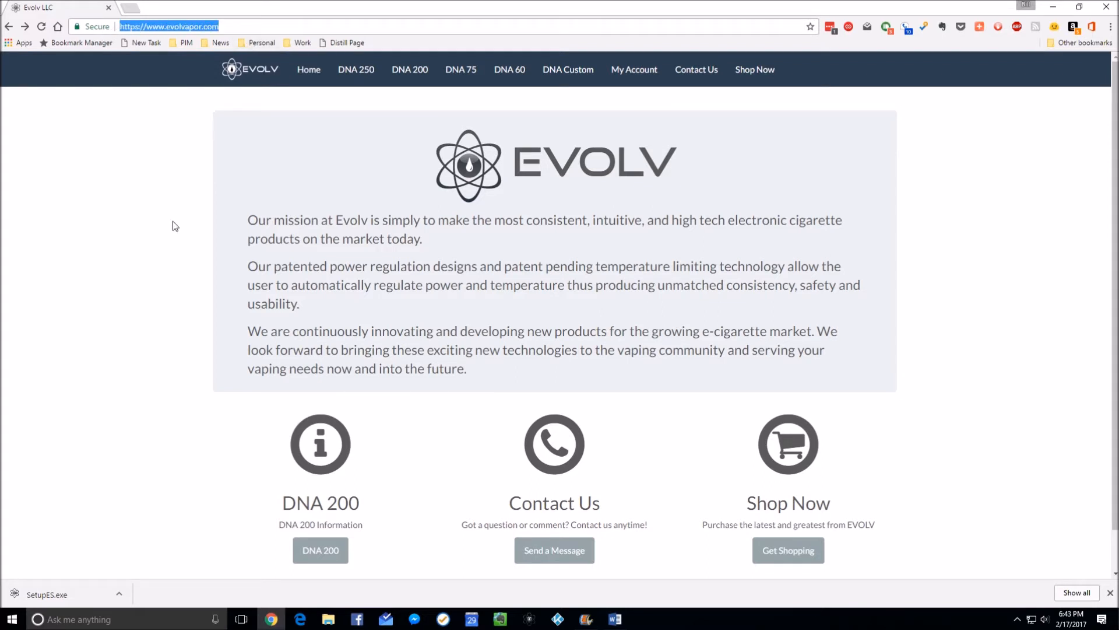
{"action": "mouse_move", "coordinate": [391, 183]}
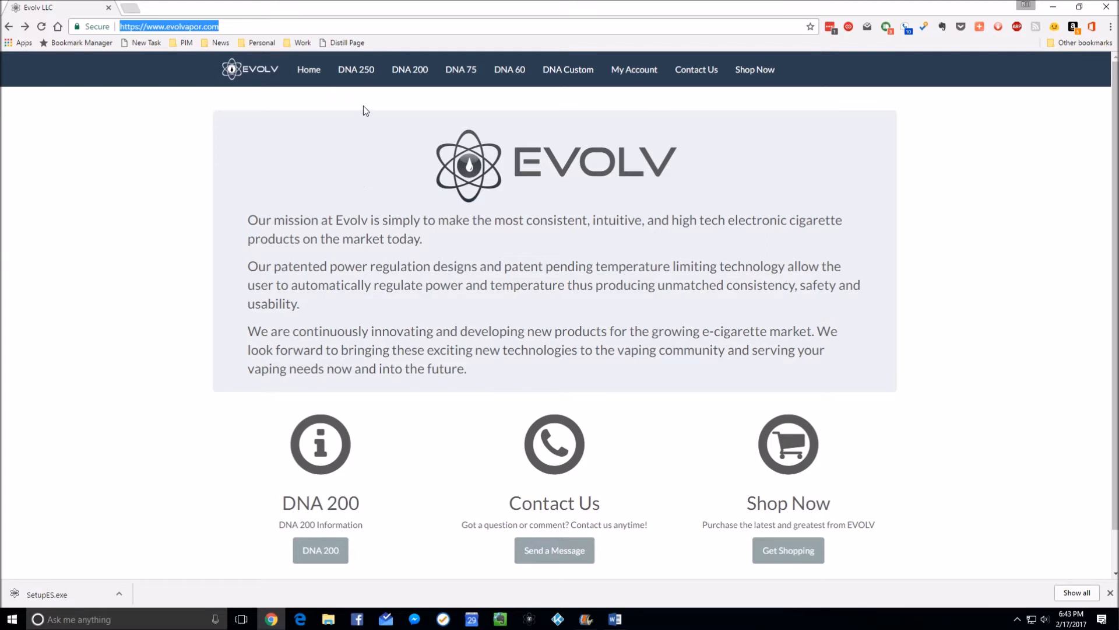
{"action": "mouse_move", "coordinate": [460, 69]}
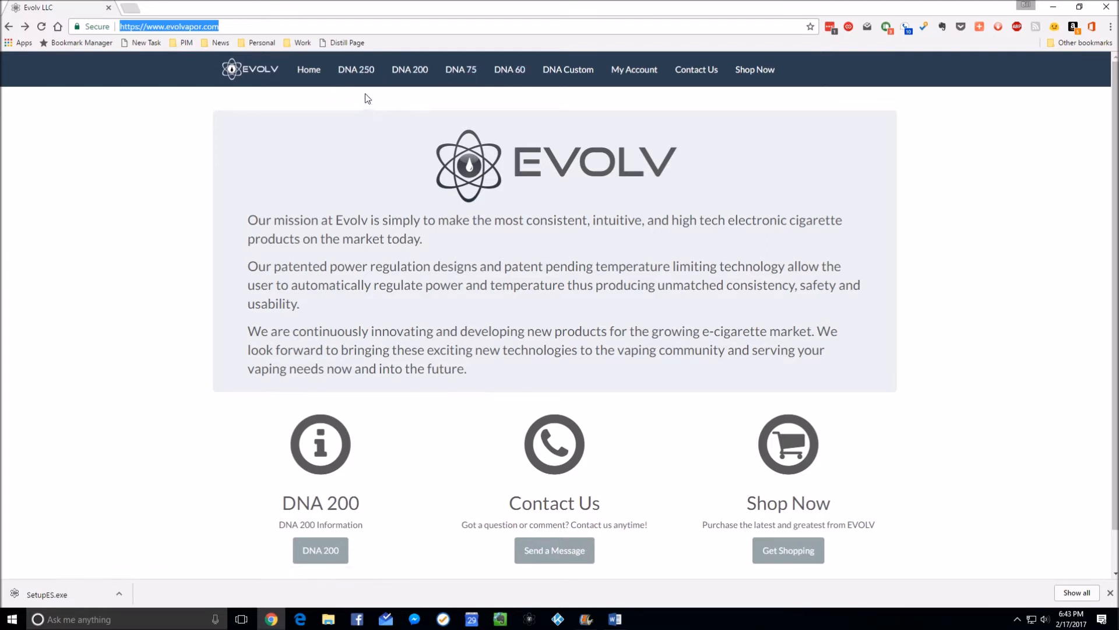
{"action": "mouse_move", "coordinate": [356, 68]}
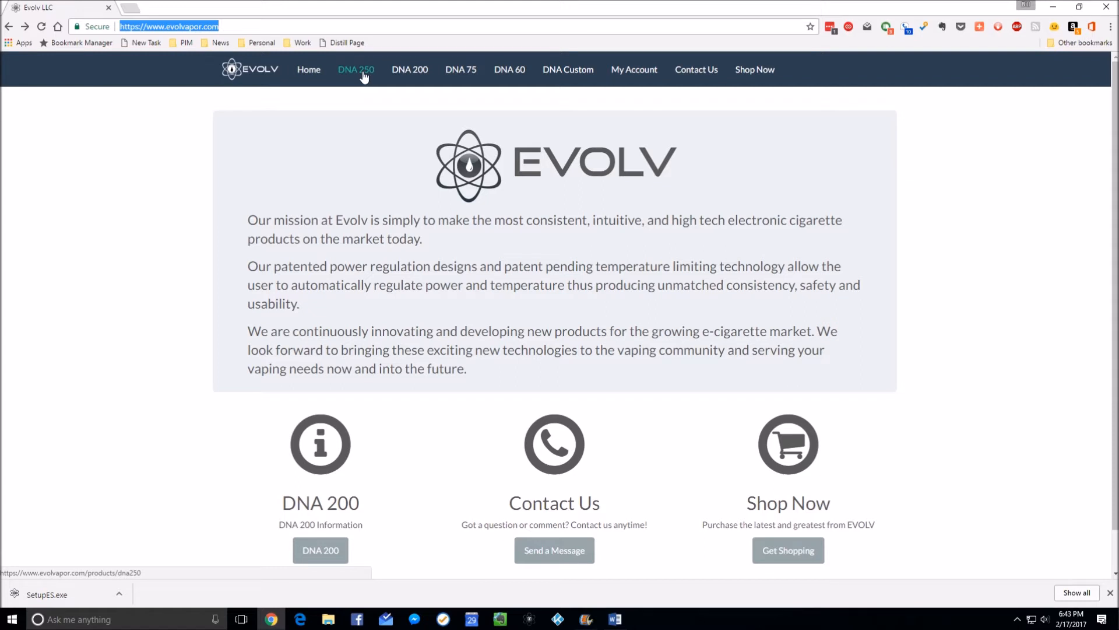
{"action": "mouse_move", "coordinate": [410, 69]}
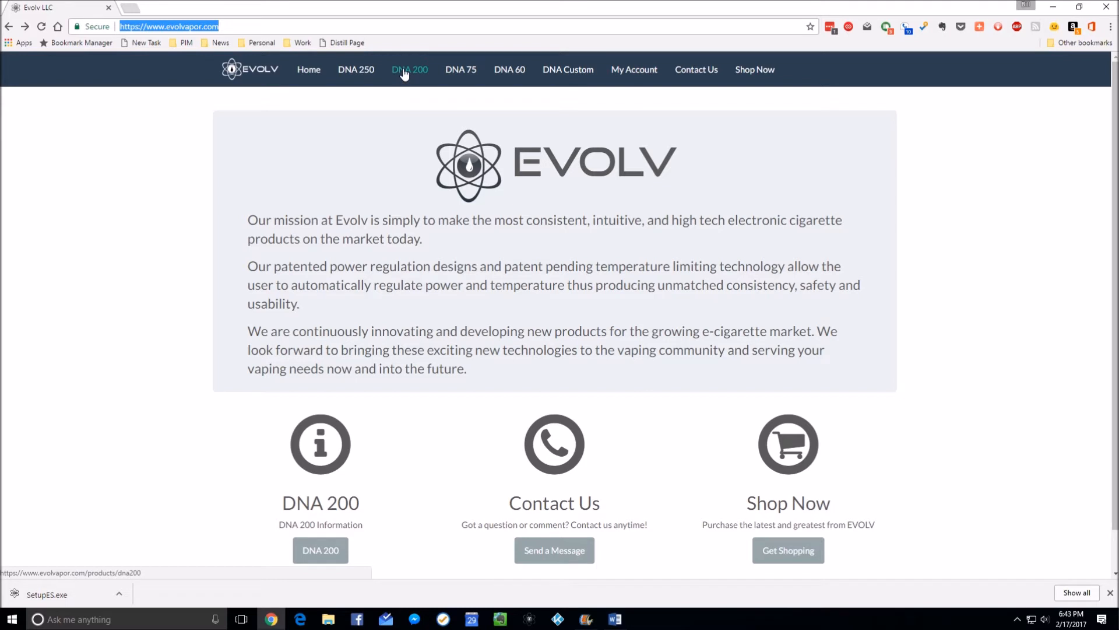
{"action": "mouse_move", "coordinate": [414, 63]}
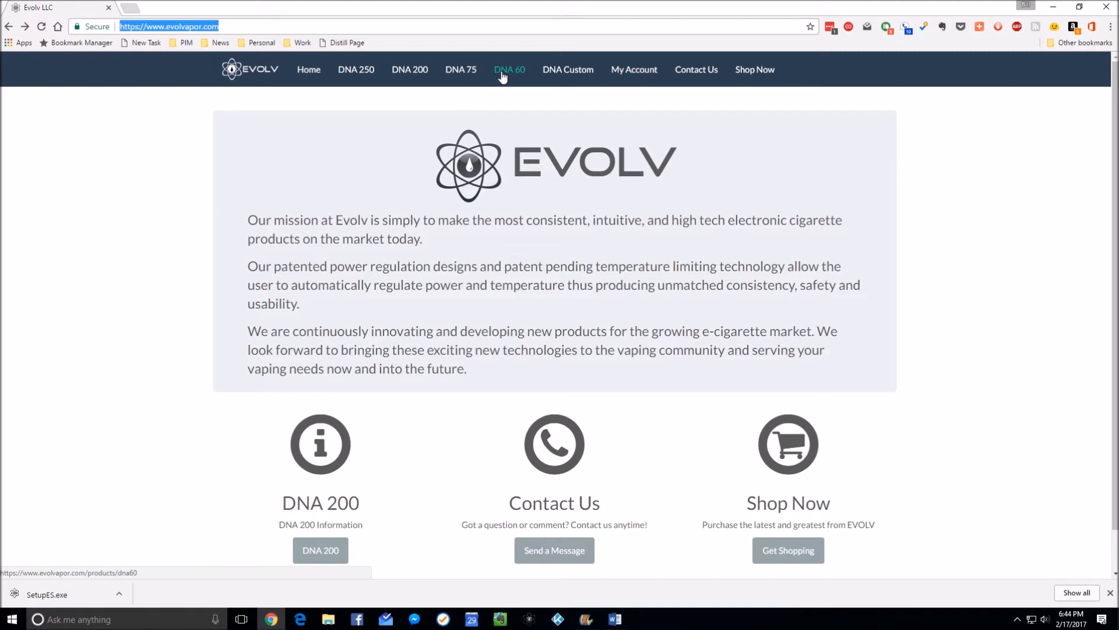
{"action": "mouse_move", "coordinate": [356, 69]}
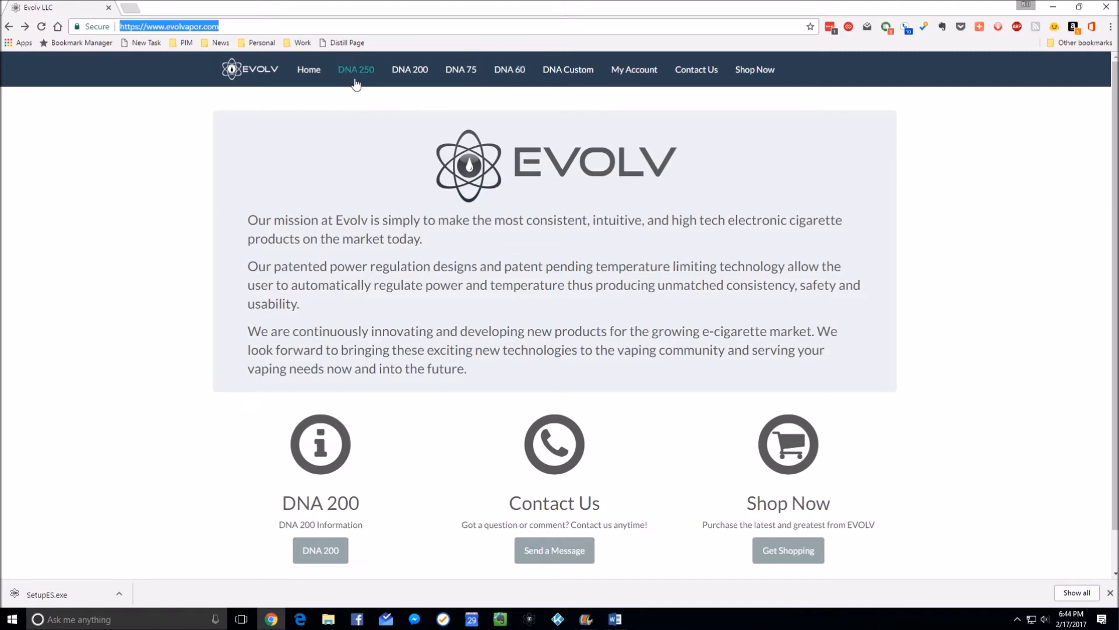
{"action": "mouse_move", "coordinate": [349, 110]}
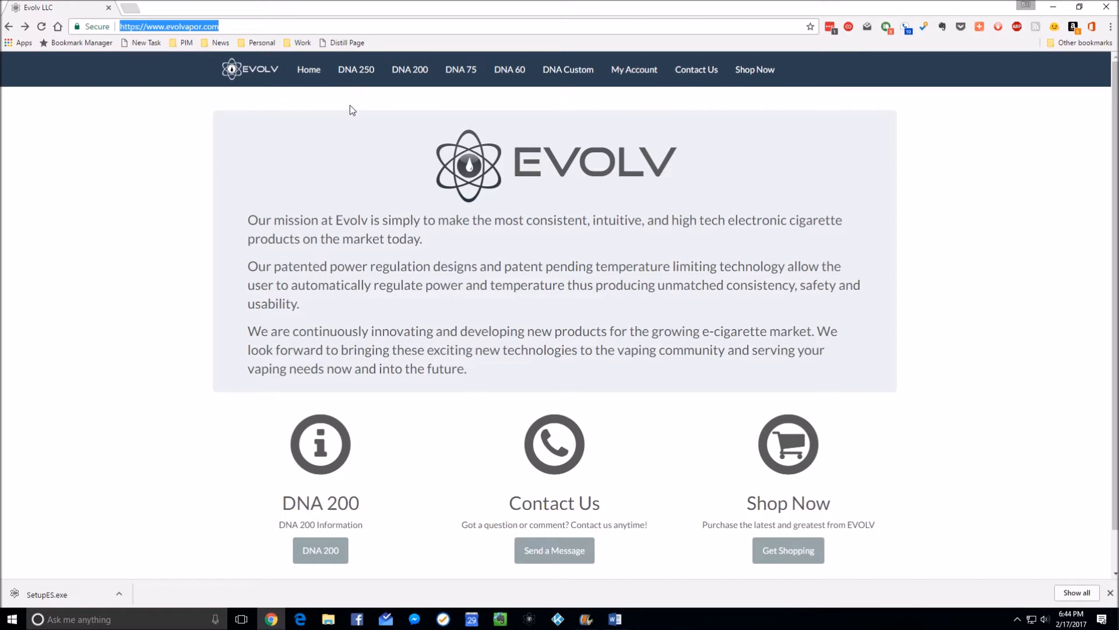
{"action": "mouse_move", "coordinate": [356, 69]}
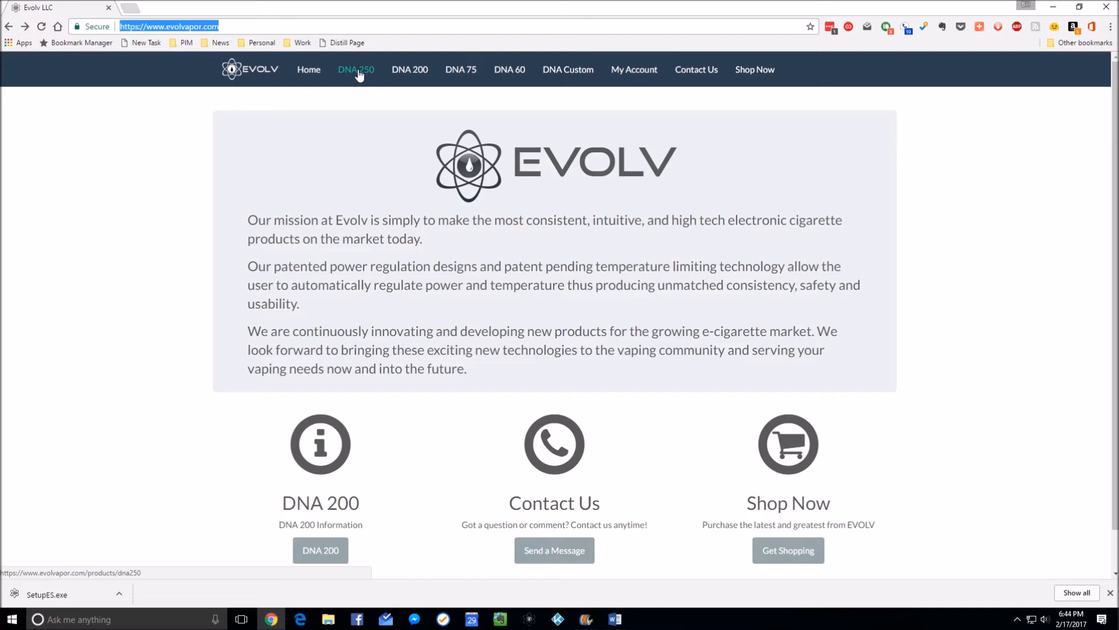
{"action": "left_click", "coordinate": [356, 69]}
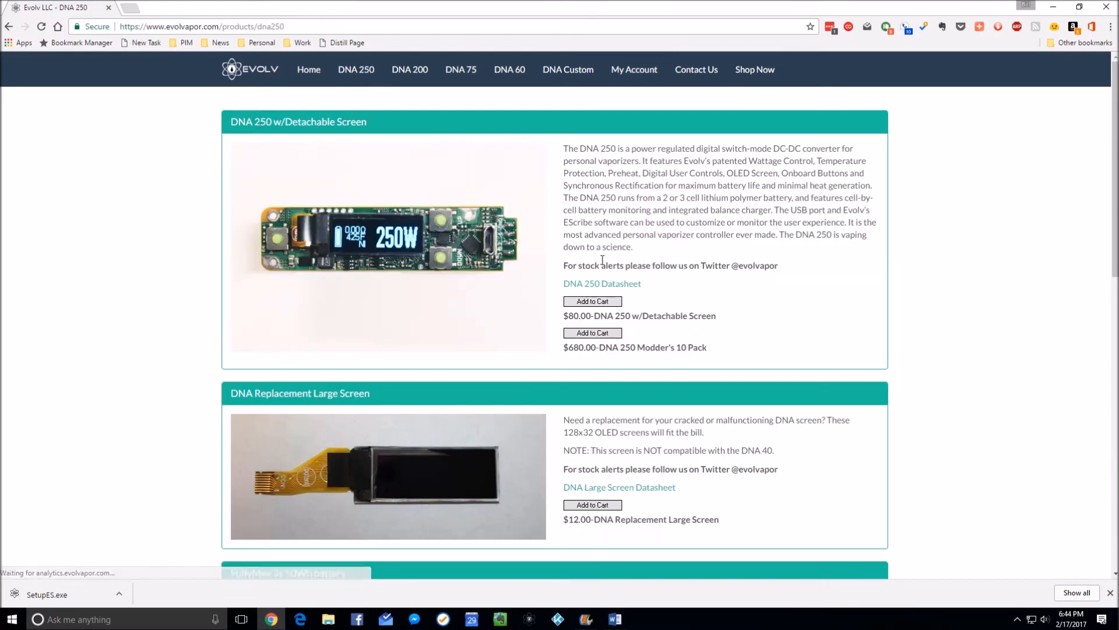
{"action": "scroll", "scroll_direction": "down", "scroll_amount": 3}
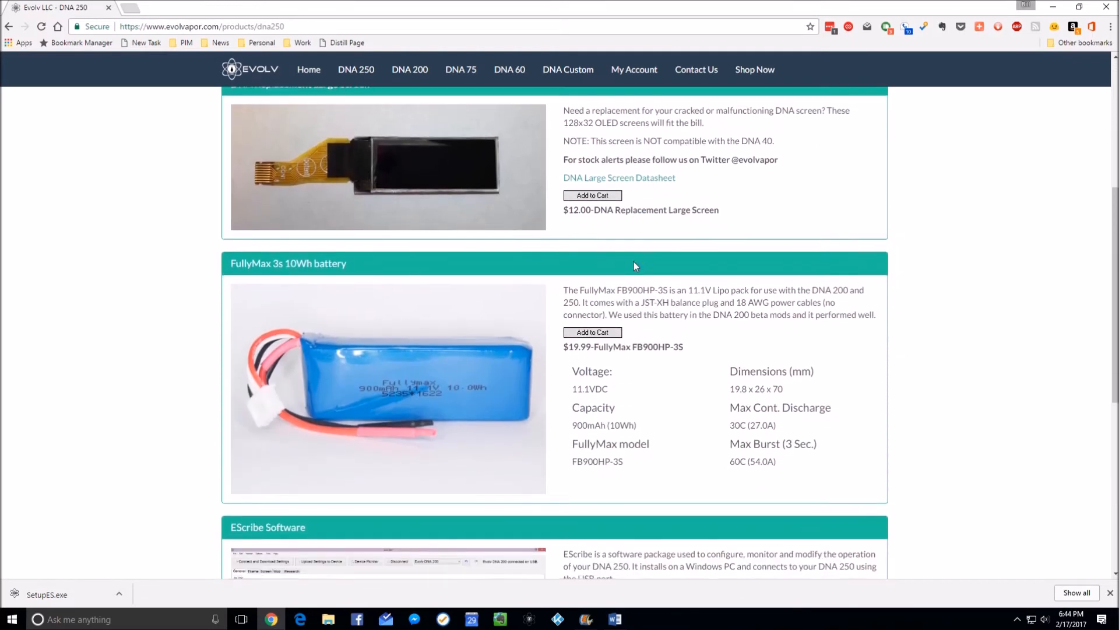
{"action": "scroll", "scroll_direction": "down", "scroll_amount": 3}
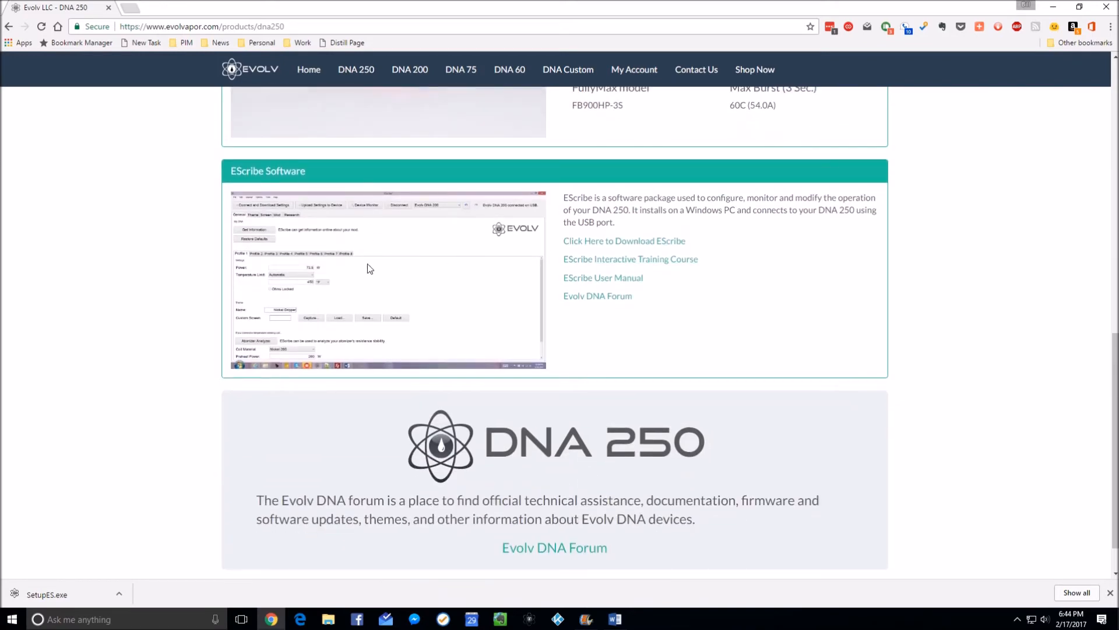
{"action": "mouse_move", "coordinate": [307, 170]}
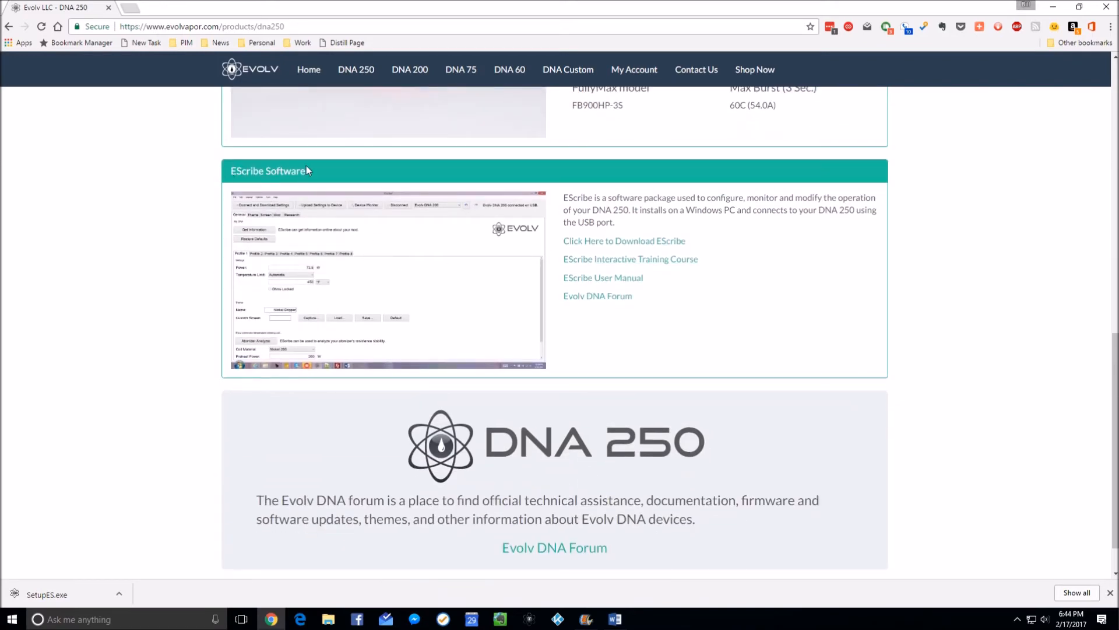
{"action": "left_click", "coordinate": [622, 241]}
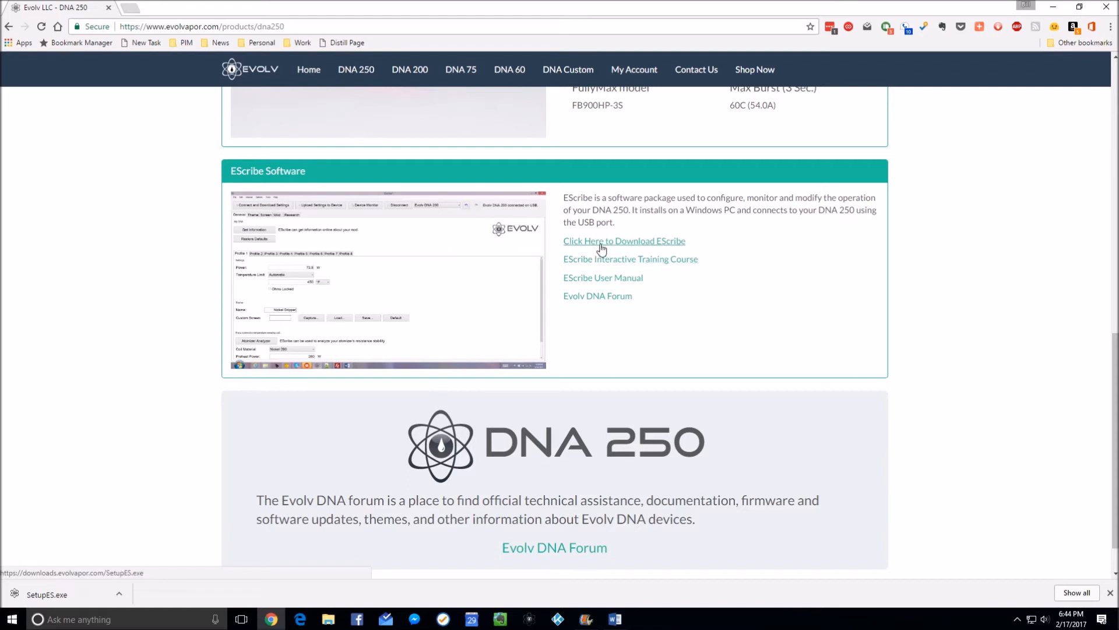
Step: Download the EScribe installer SetupES.exe and save it to the Desktop
{"action": "left_click", "coordinate": [622, 240]}
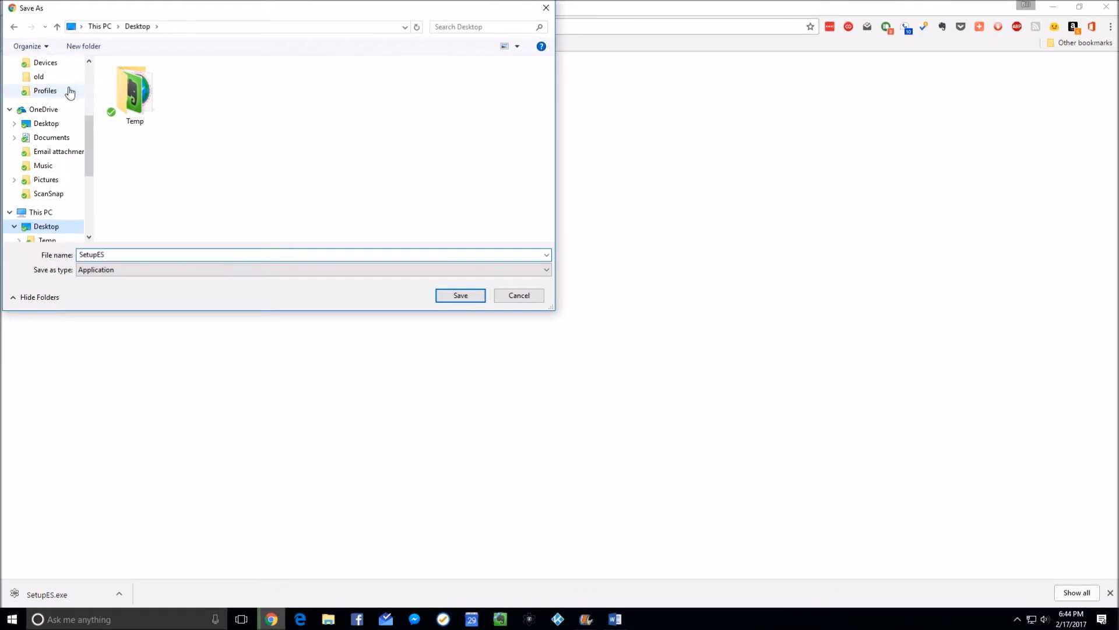
{"action": "left_click", "coordinate": [460, 295]}
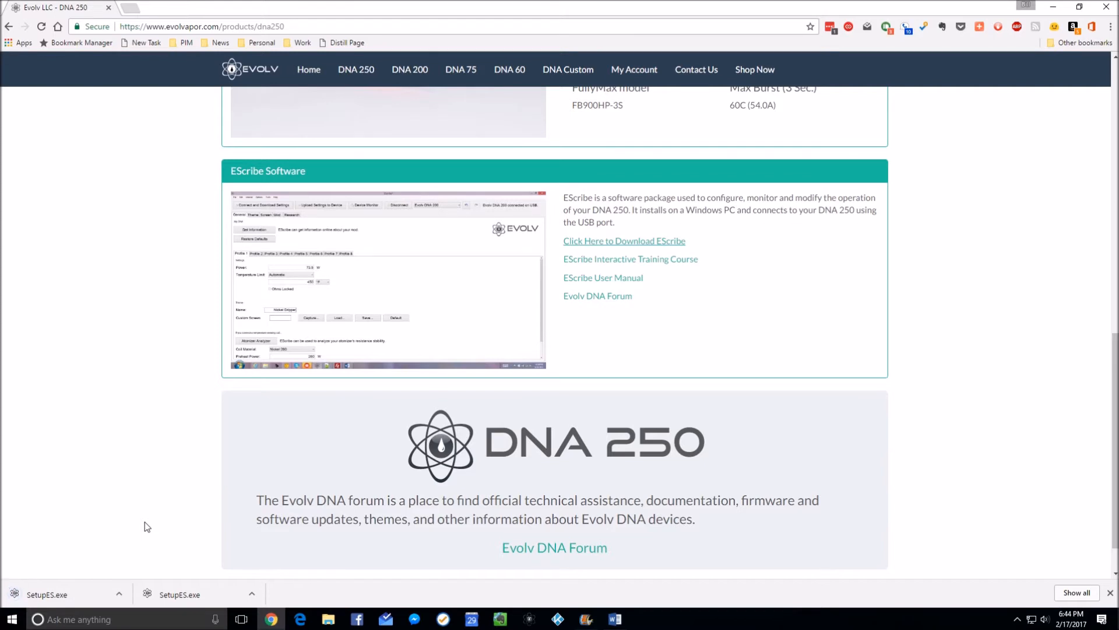
{"action": "mouse_move", "coordinate": [960, 119]}
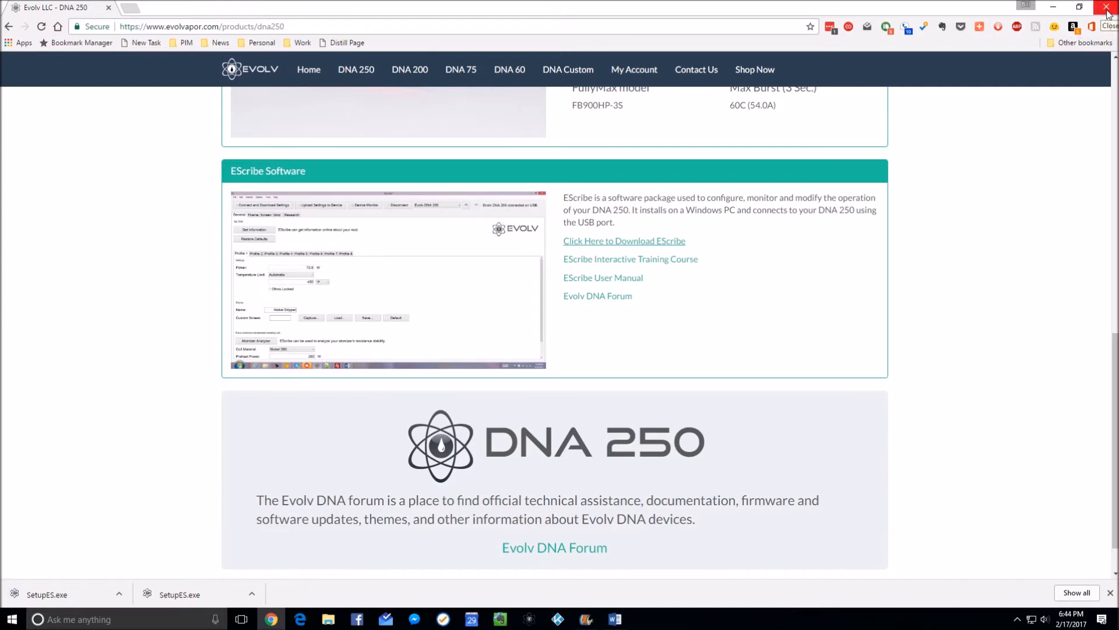
Step: Close Chrome and launch the SetupES installer from the desktop icon
{"action": "left_click", "coordinate": [1108, 7]}
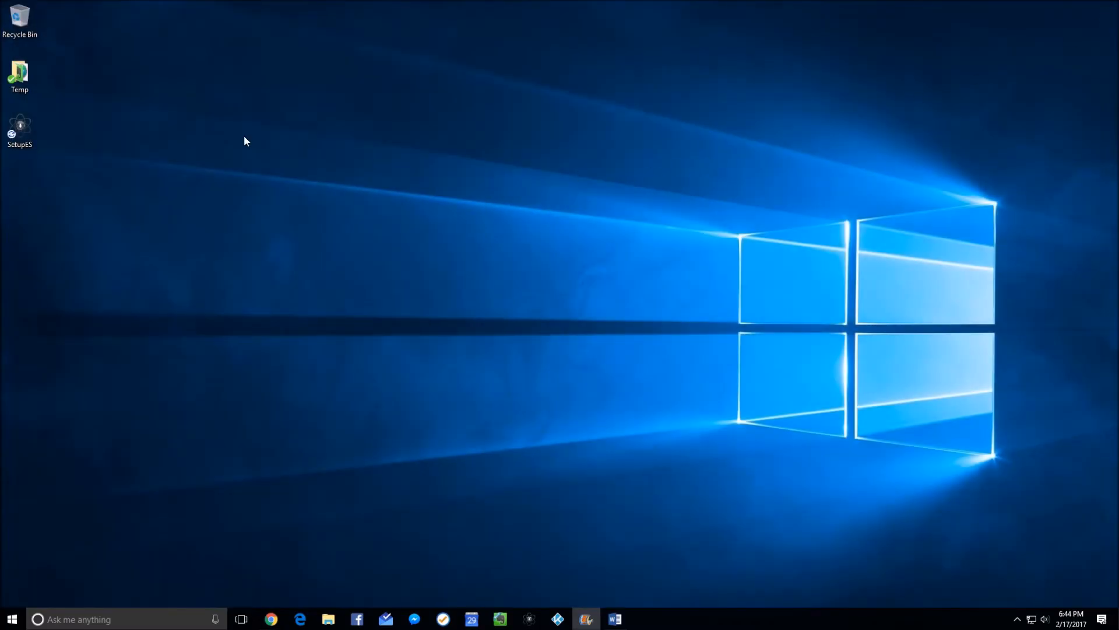
{"action": "left_click", "coordinate": [19, 131]}
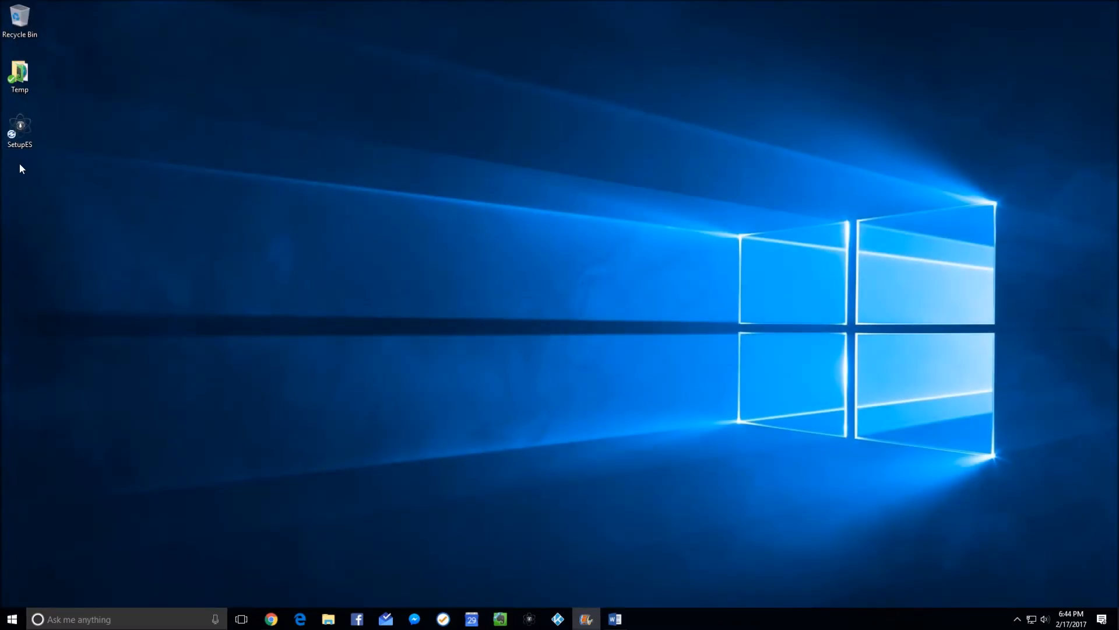
{"action": "double_click", "coordinate": [20, 127]}
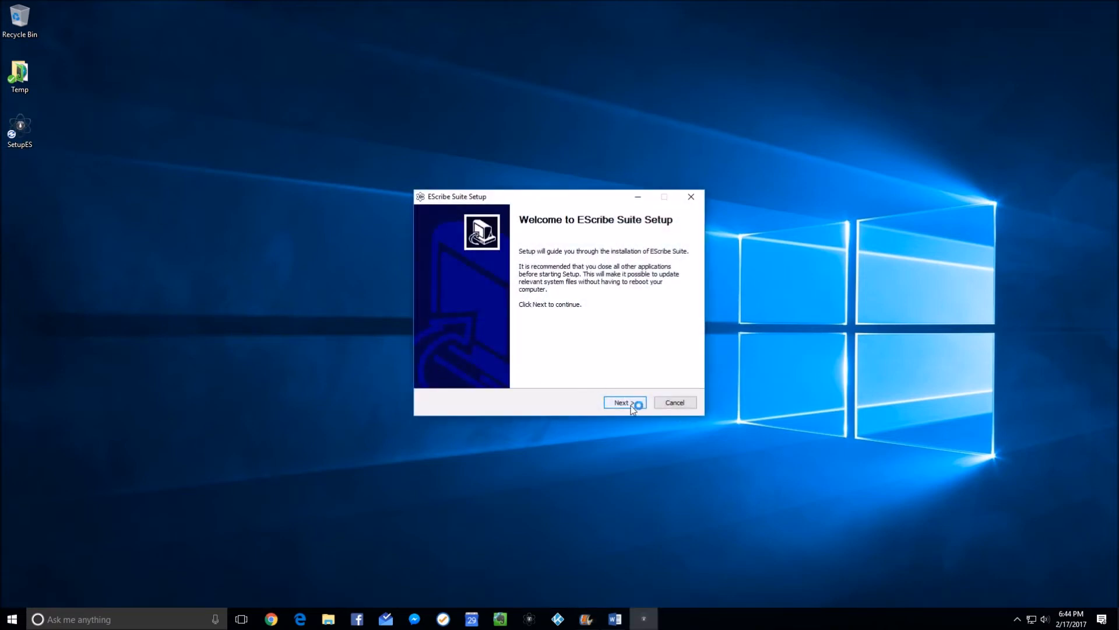
Step: Pass the welcome screen, deselect the ECigStats component and continue to the install location
{"action": "left_click", "coordinate": [622, 403]}
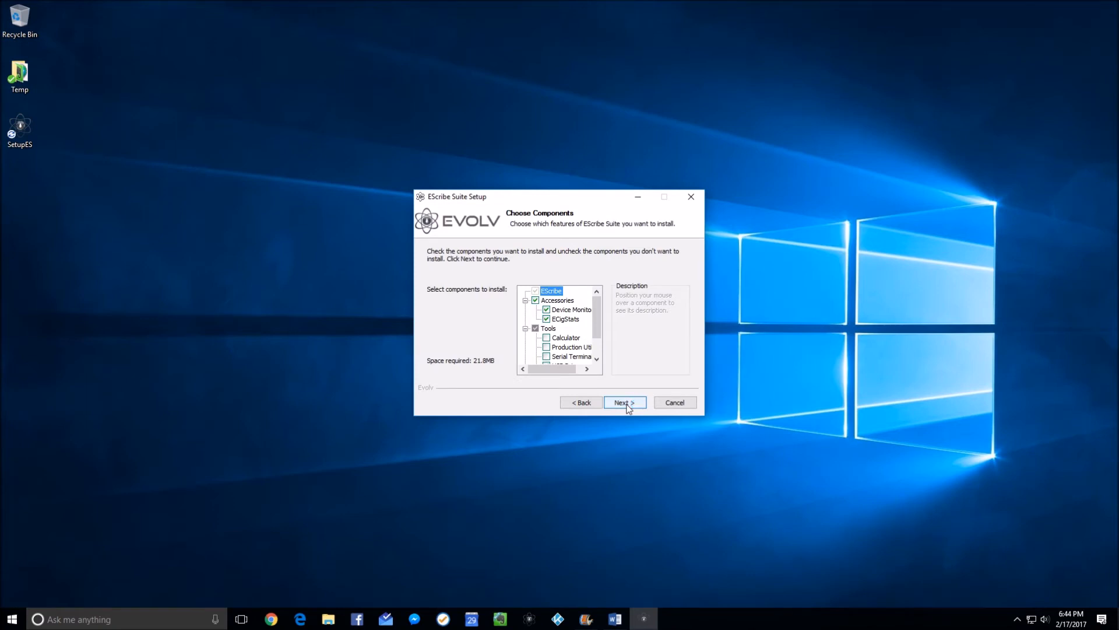
{"action": "mouse_move", "coordinate": [547, 322]}
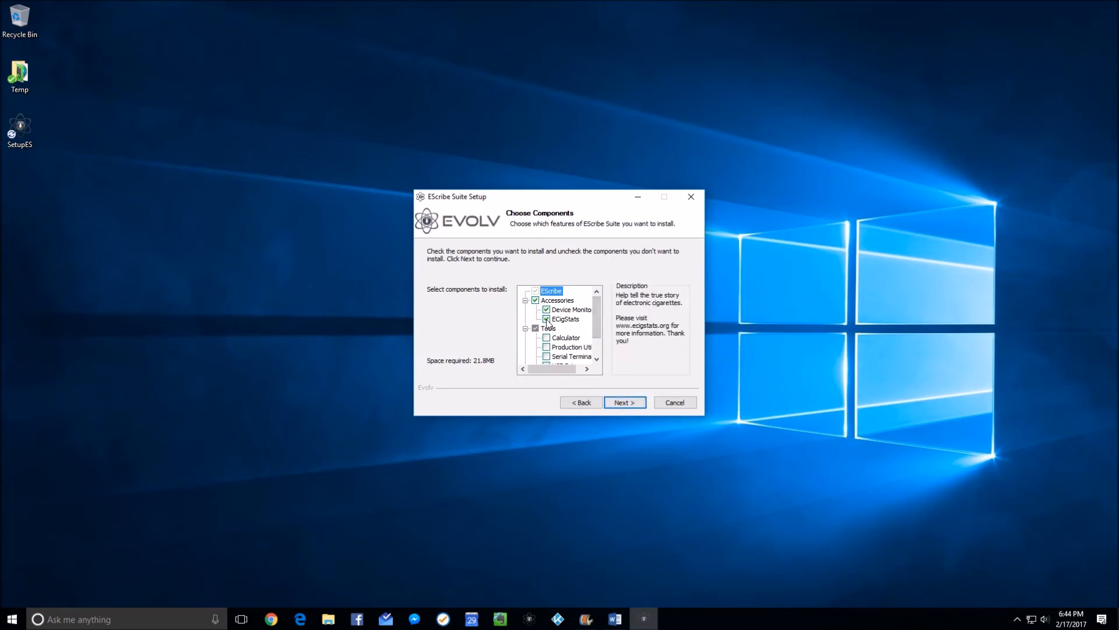
{"action": "left_click", "coordinate": [565, 318]}
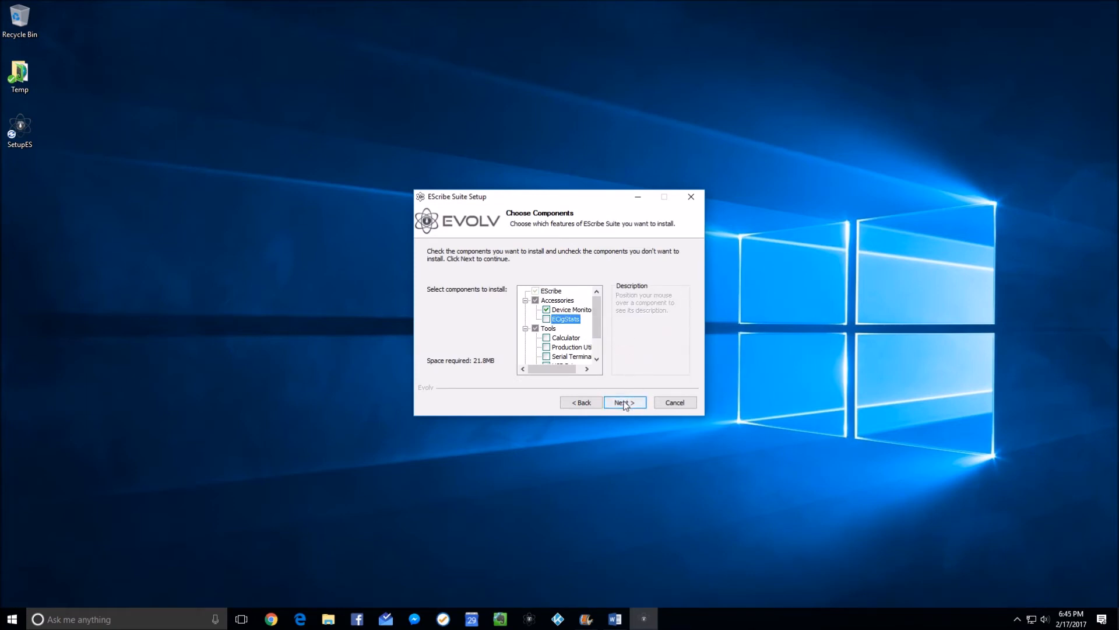
{"action": "mouse_move", "coordinate": [598, 327]}
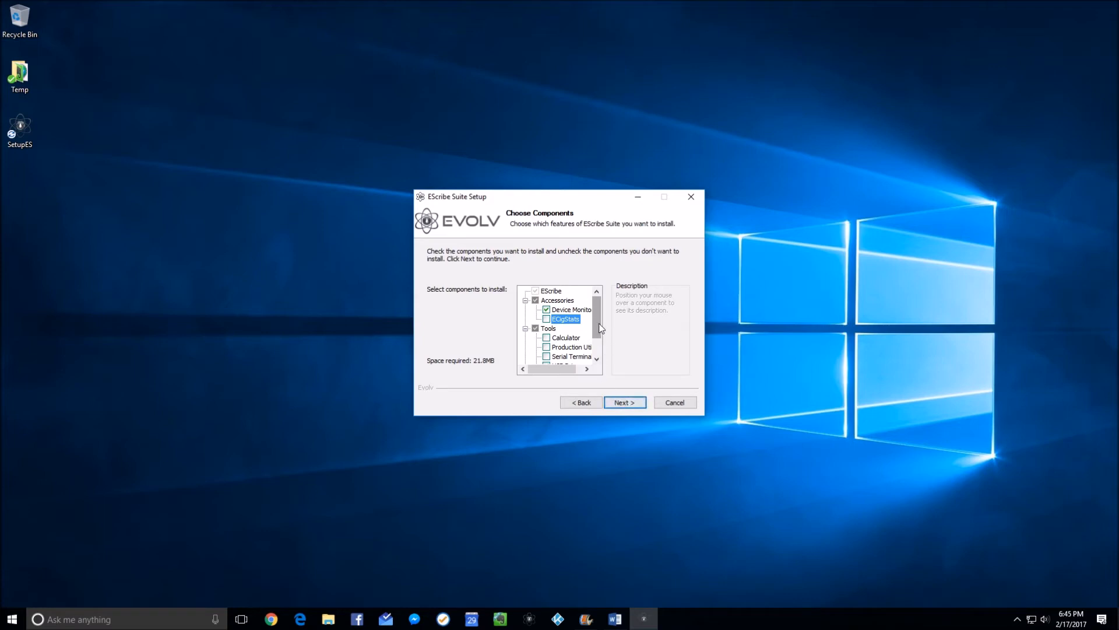
{"action": "scroll", "scroll_direction": "down", "scroll_amount": 3}
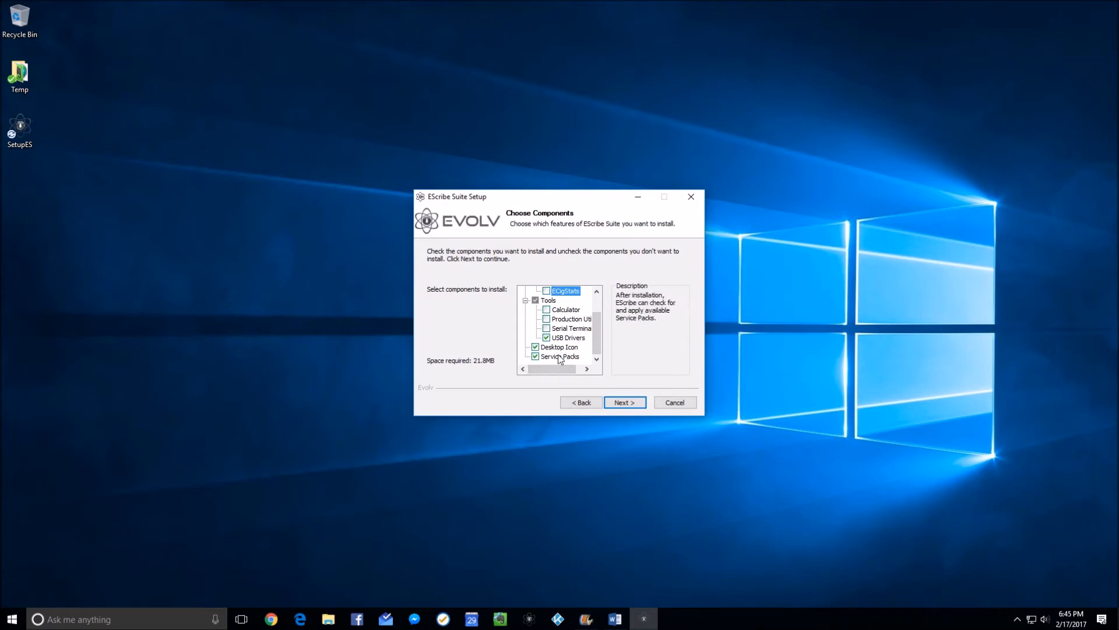
{"action": "mouse_move", "coordinate": [625, 414]}
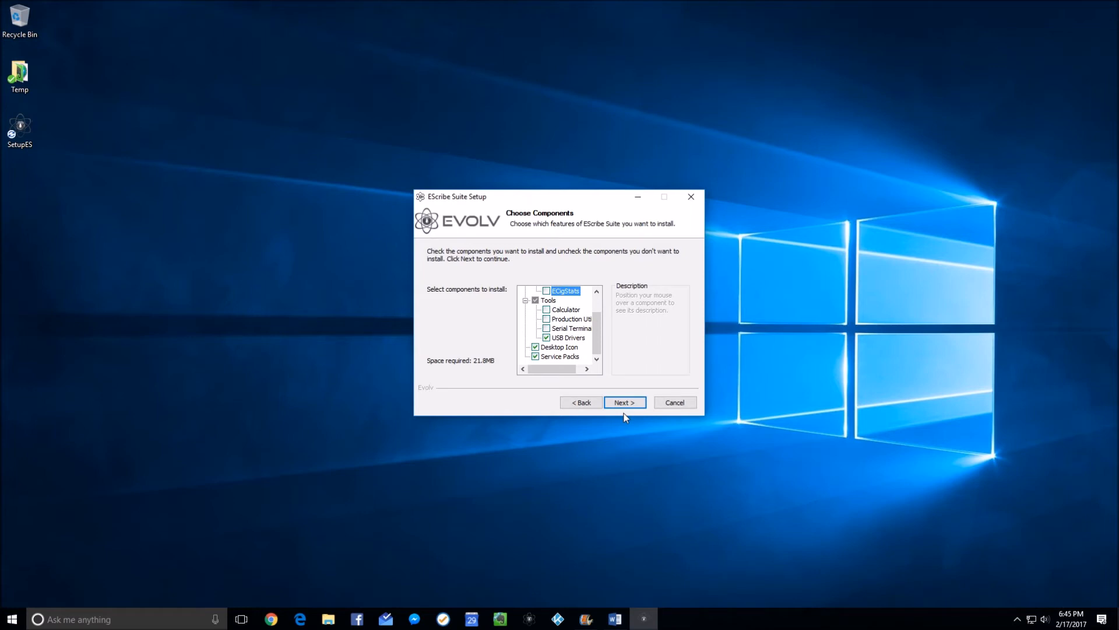
{"action": "mouse_move", "coordinate": [628, 420]}
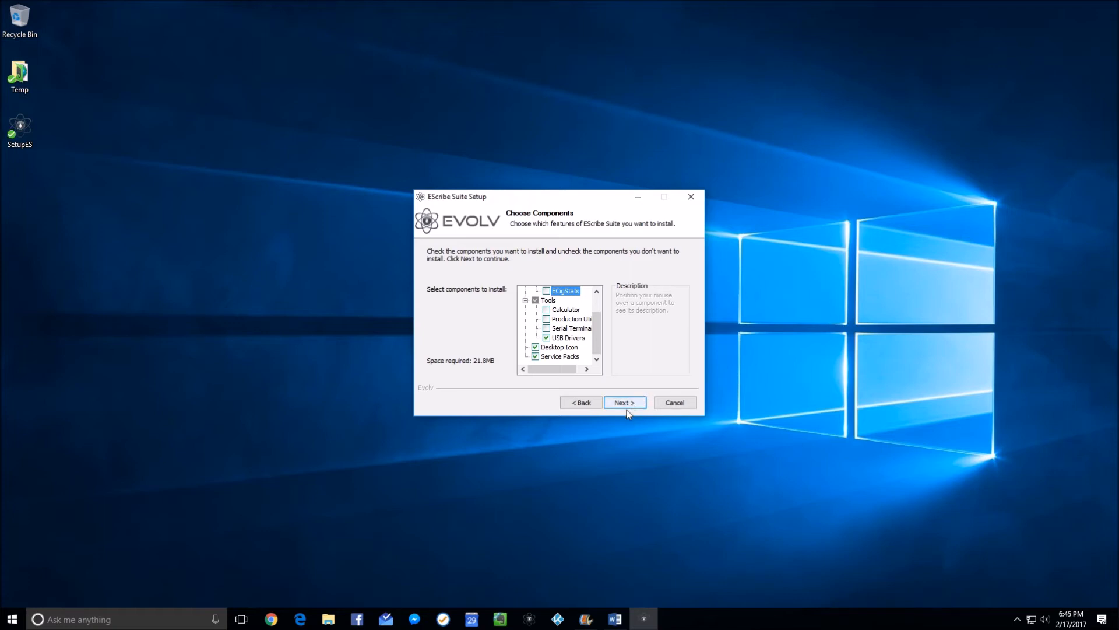
{"action": "left_click", "coordinate": [622, 402]}
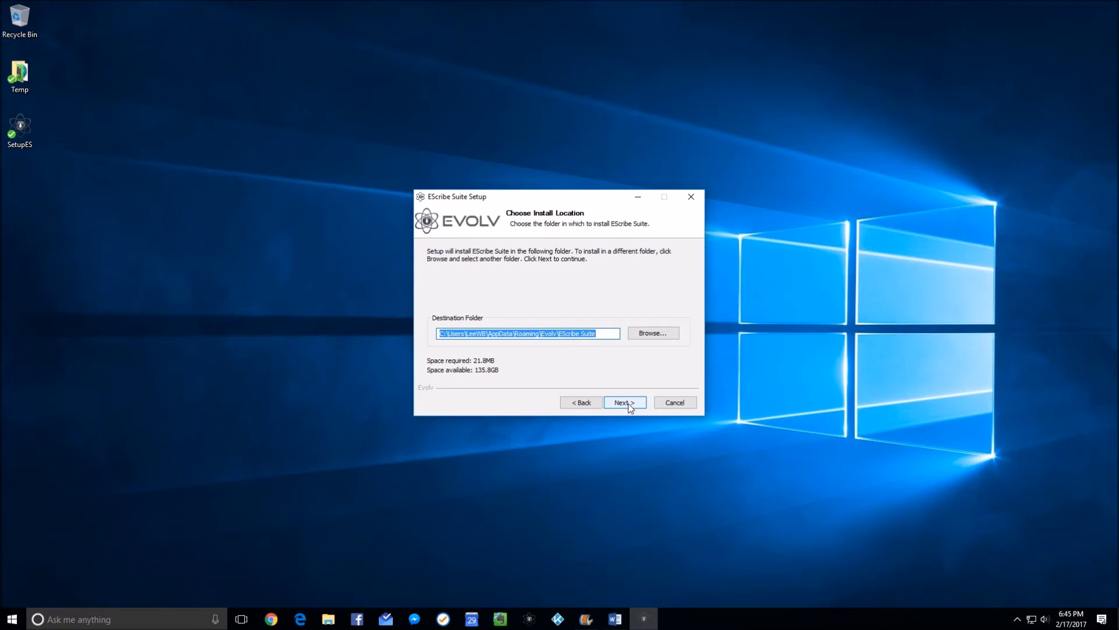
Step: Install to the default destination folder and allow the Driver Package Installer through UAC
{"action": "left_click", "coordinate": [624, 402]}
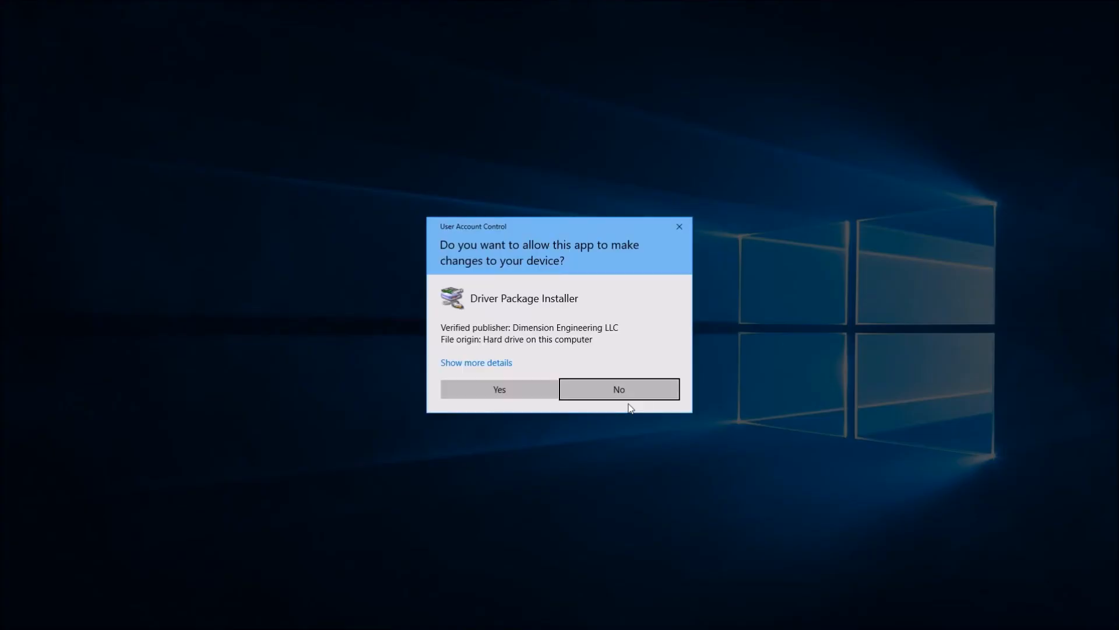
{"action": "mouse_move", "coordinate": [499, 389]}
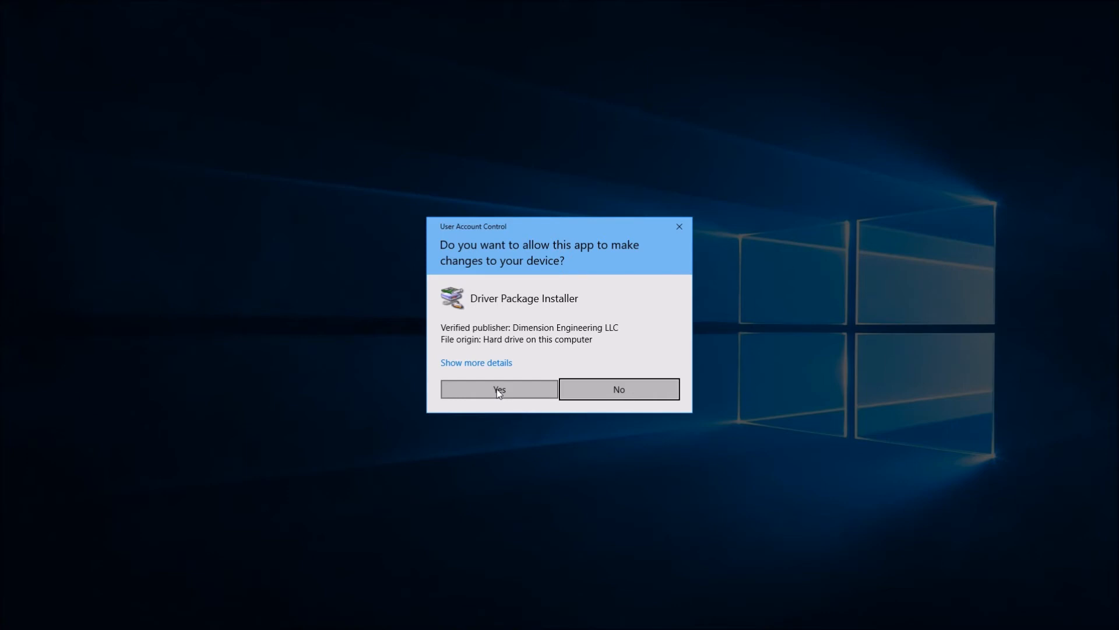
{"action": "left_click", "coordinate": [498, 389]}
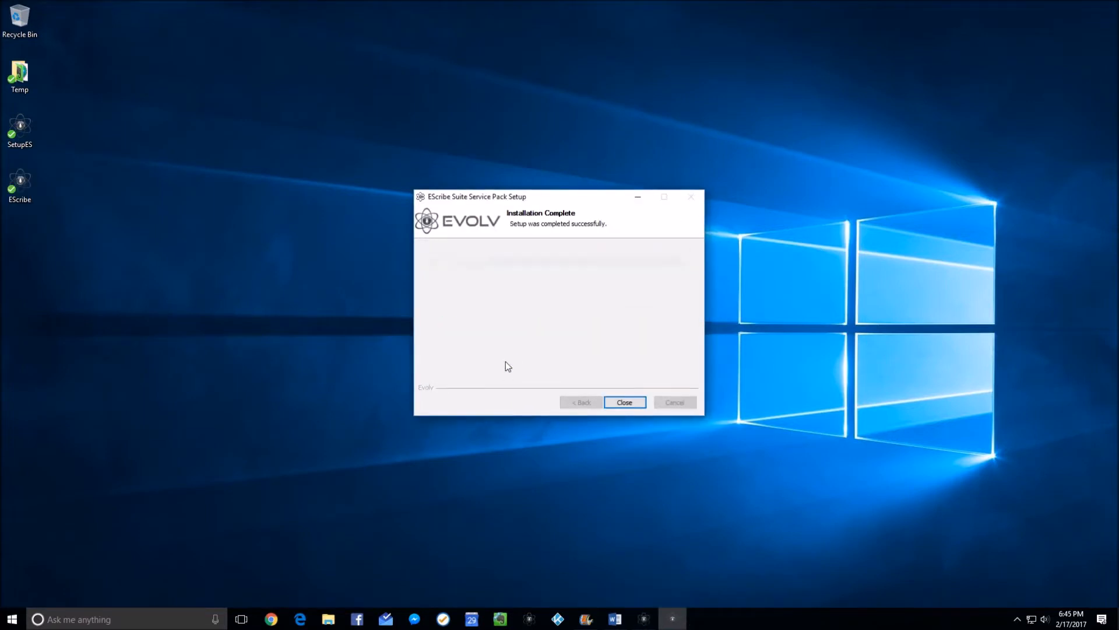
Step: Close the Service Pack Setup and finish with Start EScribe checked, opening the Welcome screen
{"action": "left_click", "coordinate": [622, 402]}
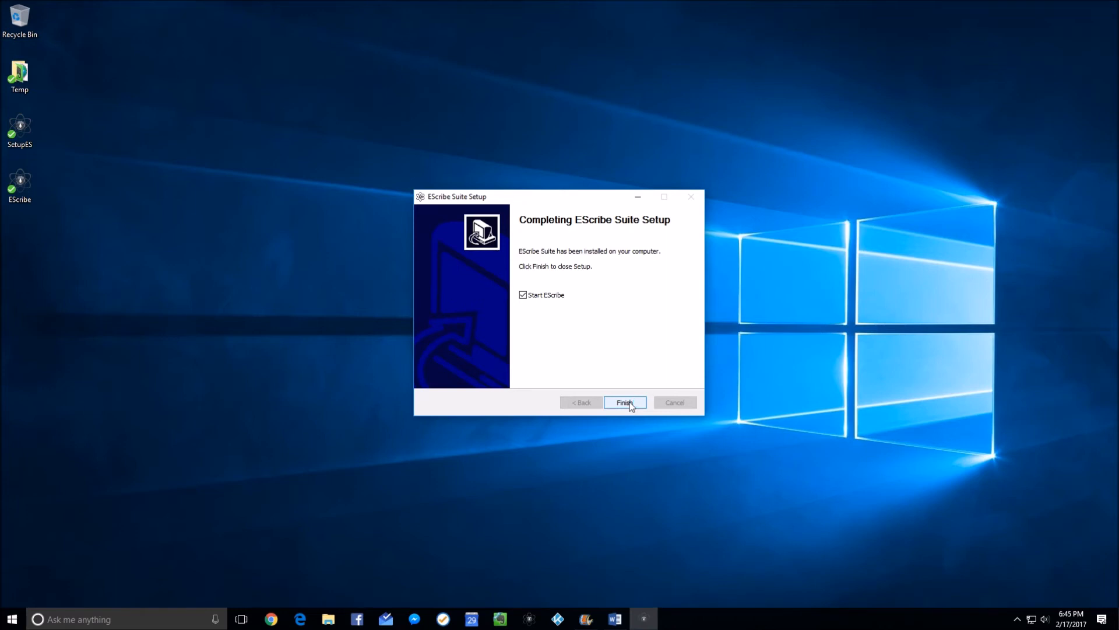
{"action": "left_click", "coordinate": [625, 402]}
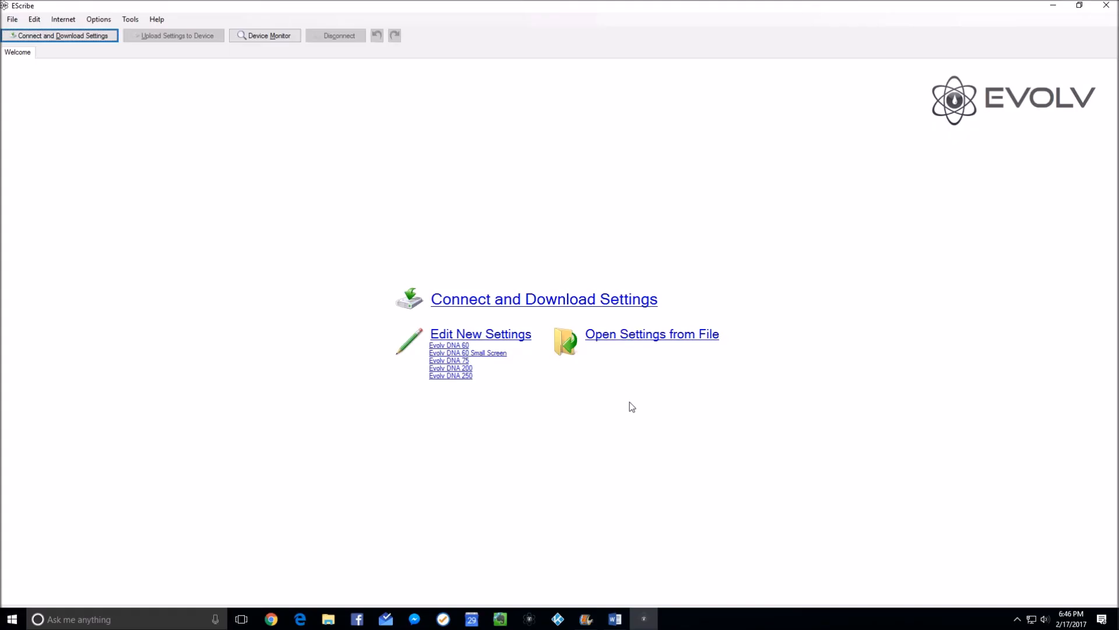
{"action": "mouse_move", "coordinate": [444, 344]}
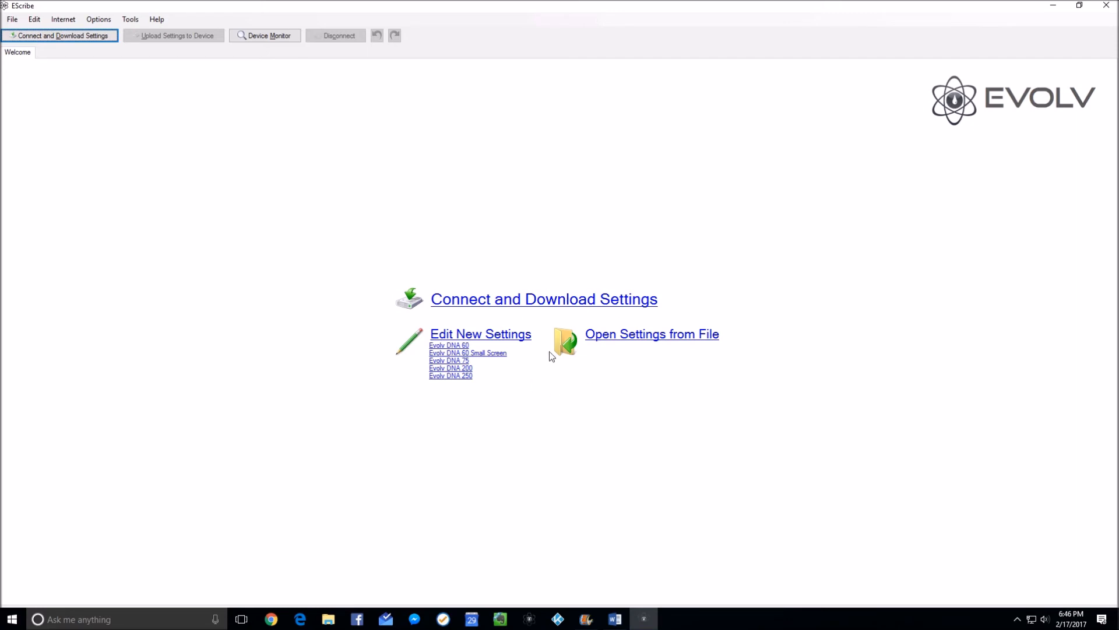
{"action": "mouse_move", "coordinate": [171, 155]}
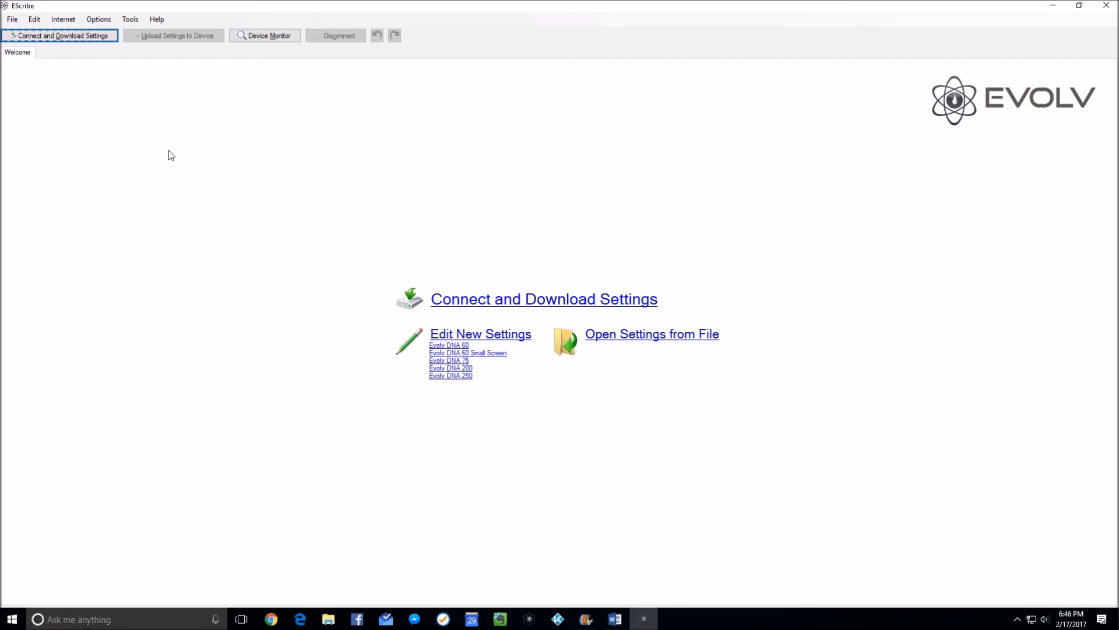
{"action": "mouse_move", "coordinate": [167, 107]}
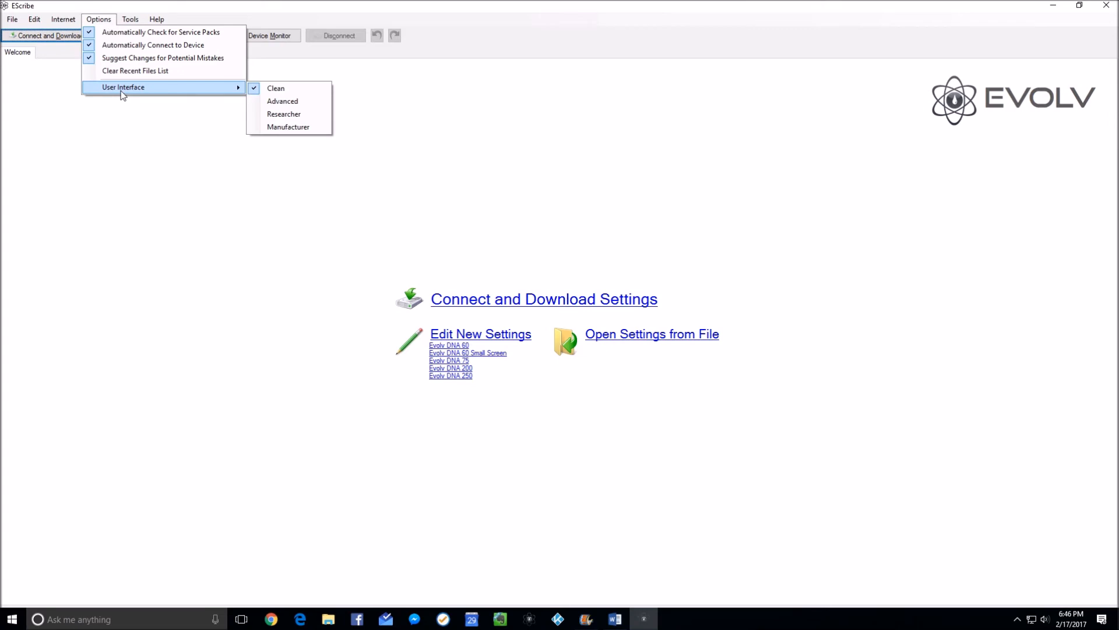
Step: Choose Manufacturer under Options > User Interface
{"action": "left_click", "coordinate": [275, 87]}
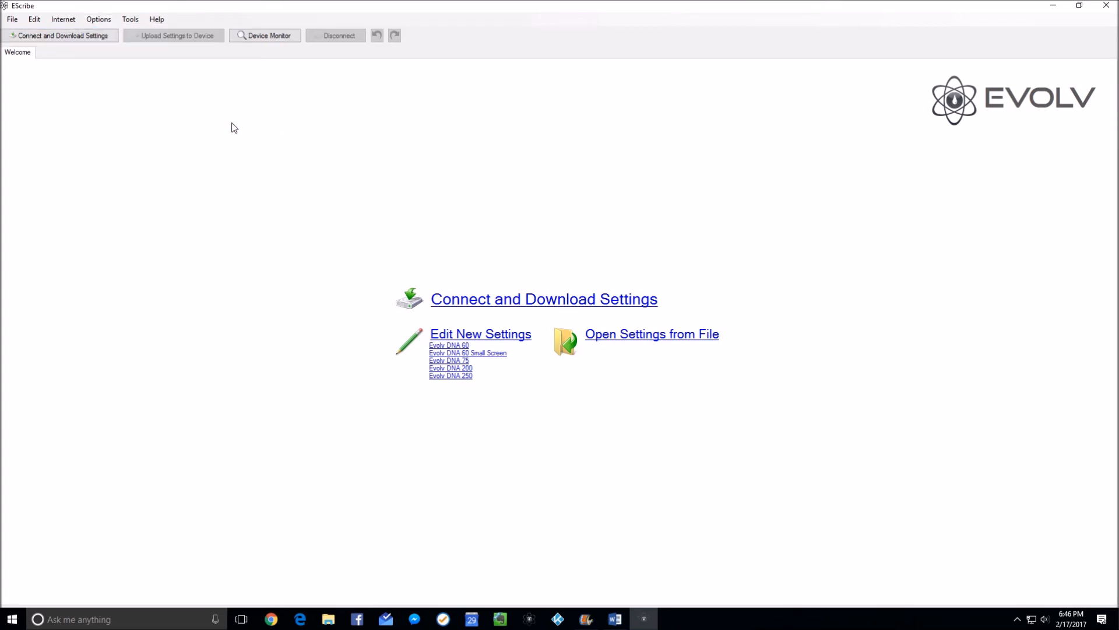
{"action": "mouse_move", "coordinate": [78, 90]}
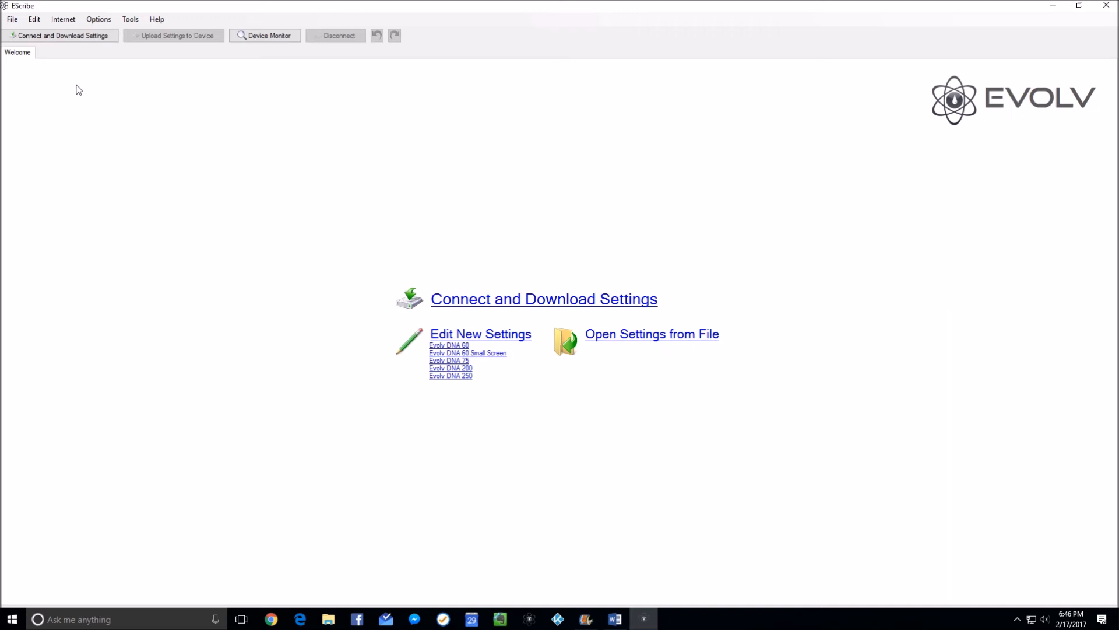
Step: Connect and Download Settings over USB, confirming the device name MKM BAR V3 CE#001
{"action": "left_click", "coordinate": [543, 299]}
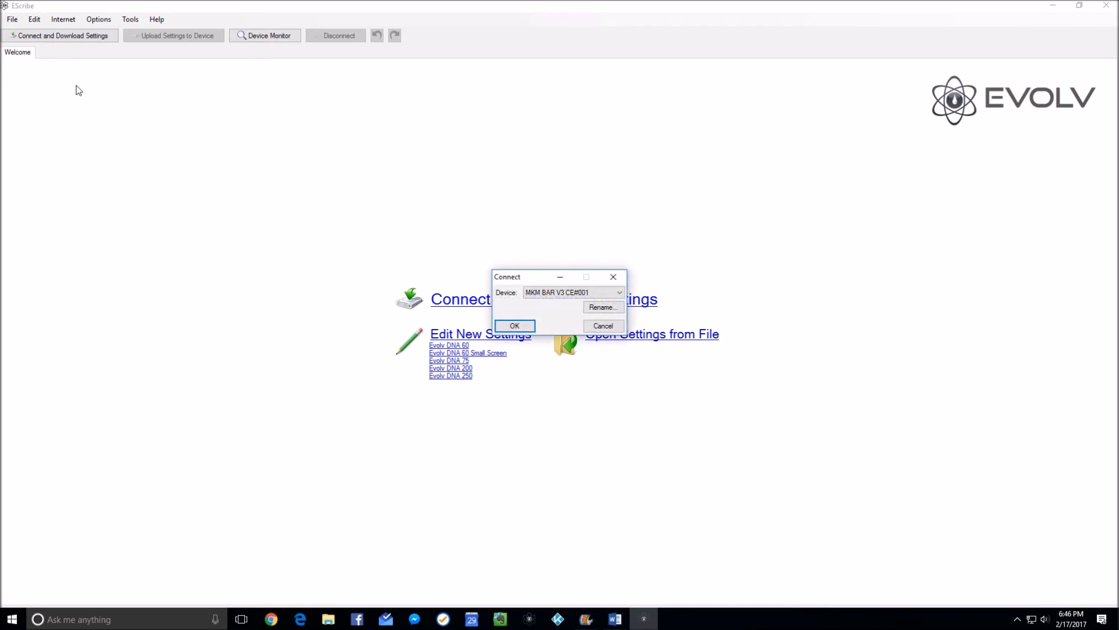
{"action": "mouse_move", "coordinate": [419, 269]}
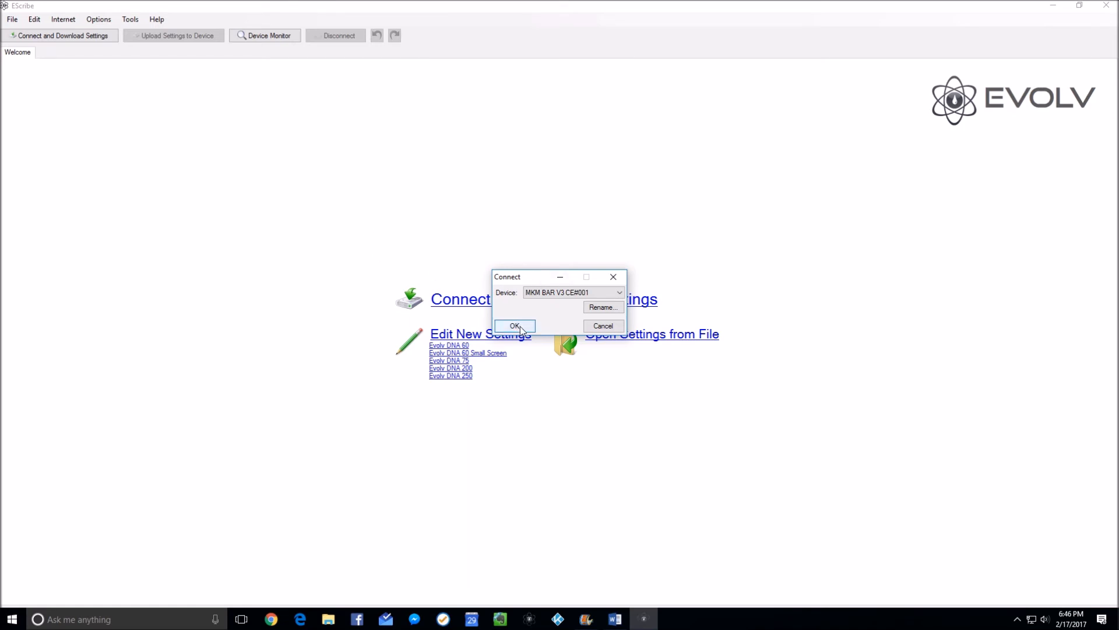
{"action": "left_click", "coordinate": [601, 306]}
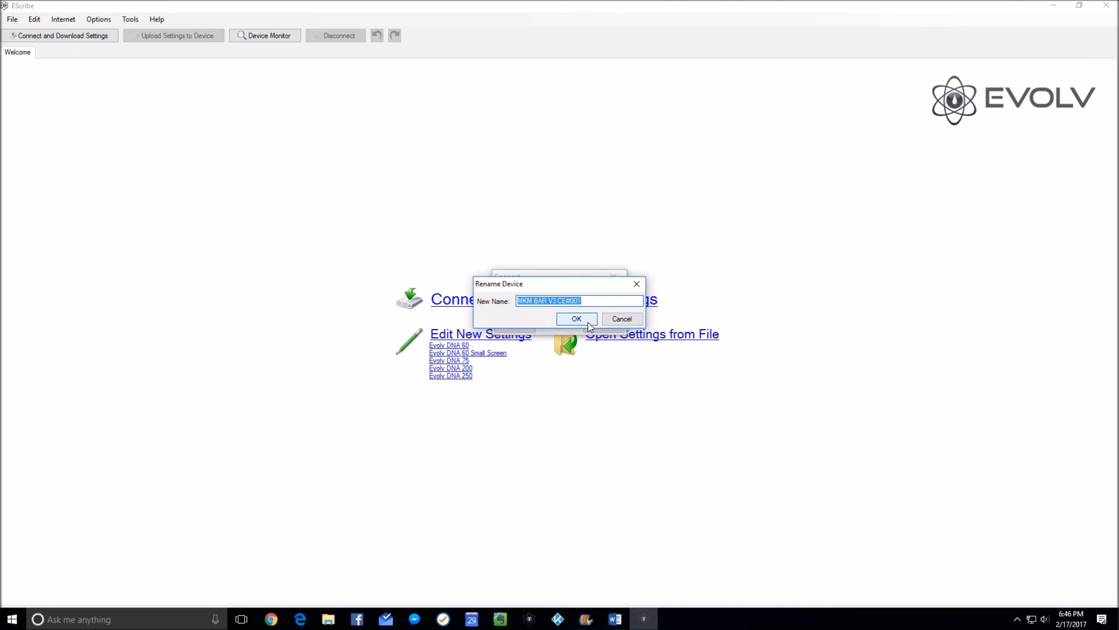
{"action": "mouse_move", "coordinate": [587, 323]}
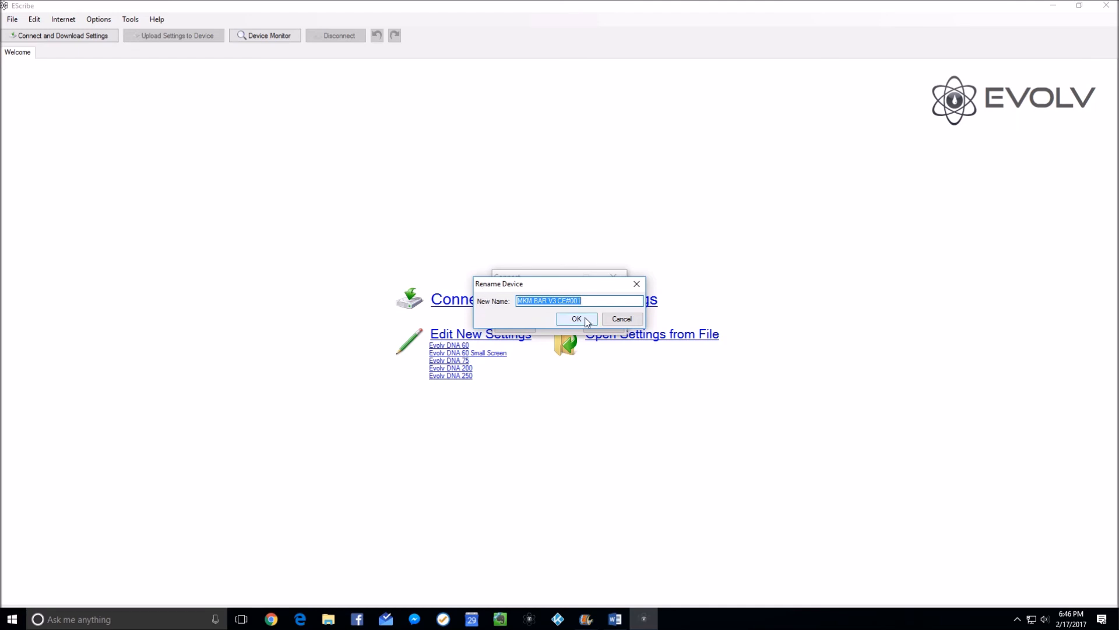
{"action": "left_click", "coordinate": [577, 318]}
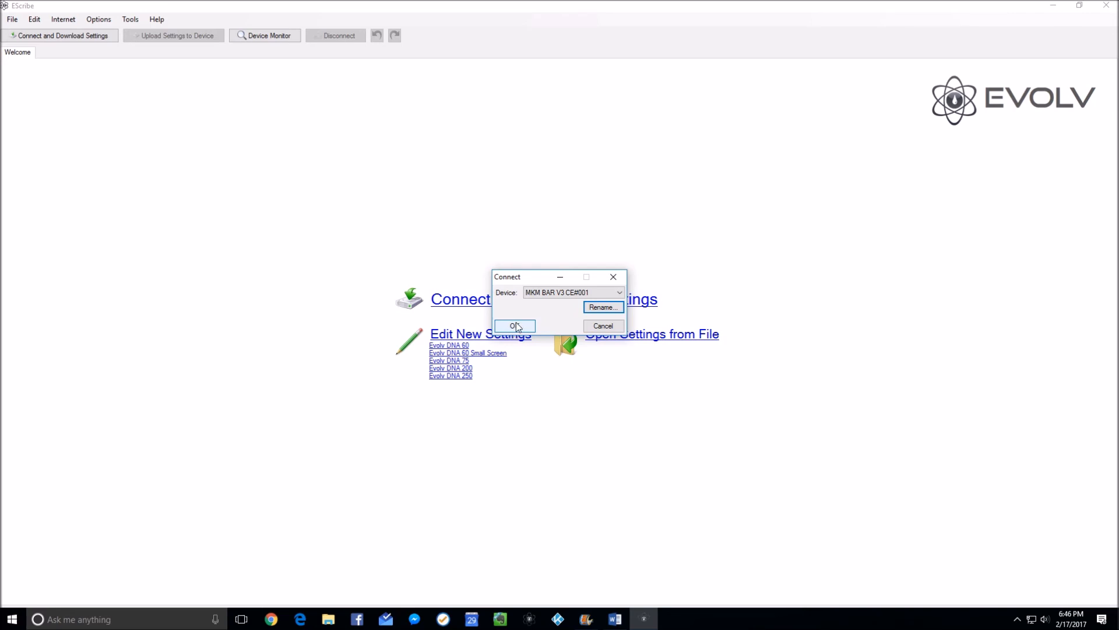
{"action": "left_click", "coordinate": [515, 326]}
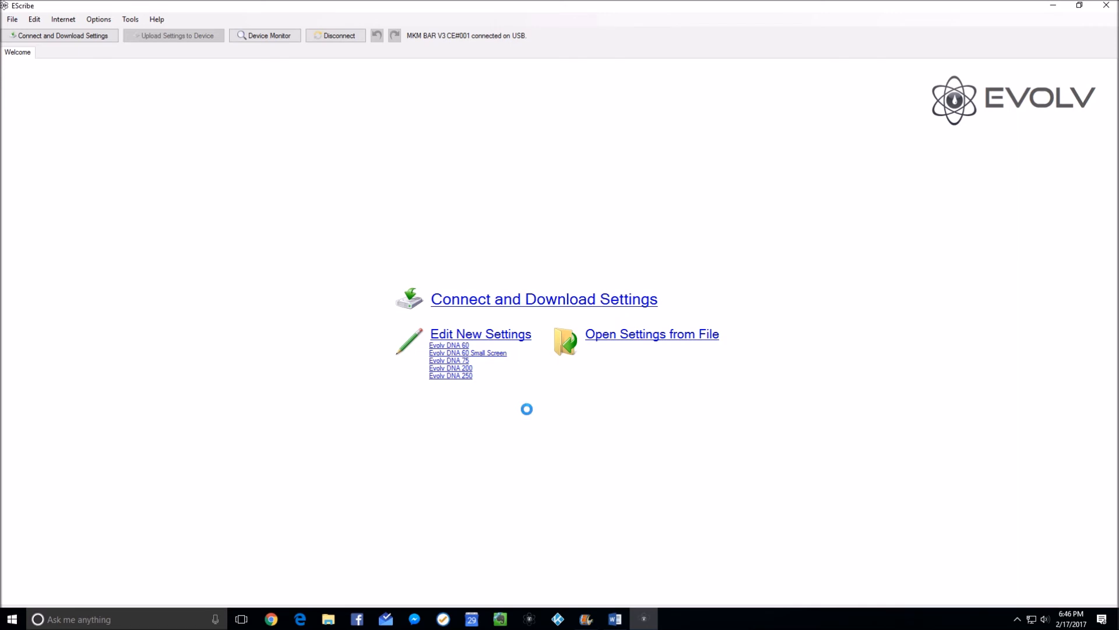
Step: Confirm Manufacturer mode under Options > User Interface and show the Mod tab's calibration settings
{"action": "left_click", "coordinate": [448, 361]}
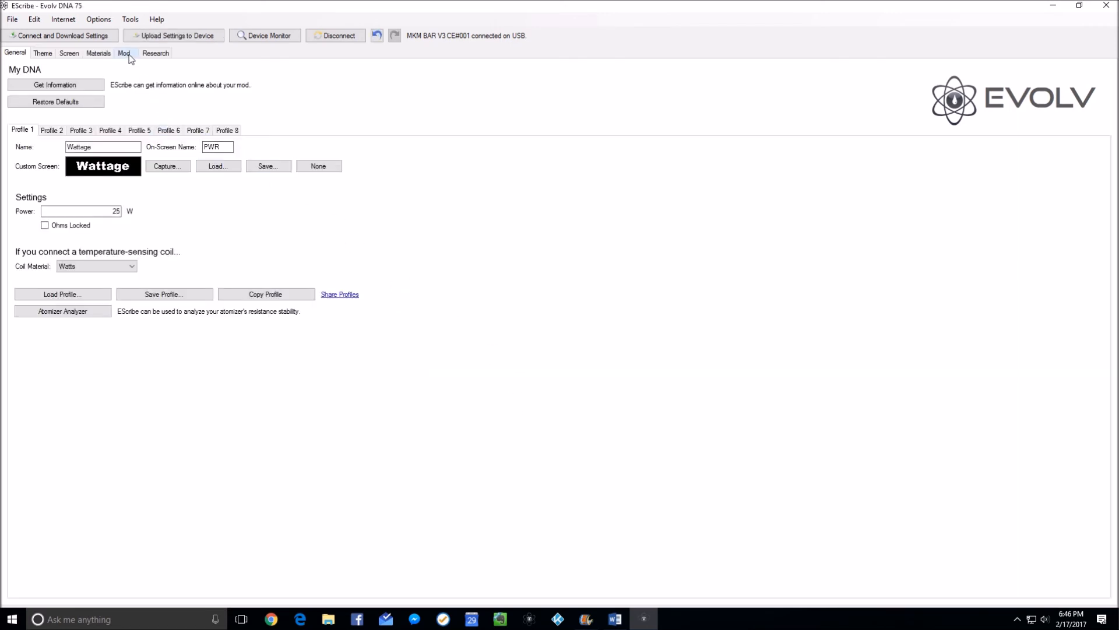
{"action": "left_click", "coordinate": [97, 19]}
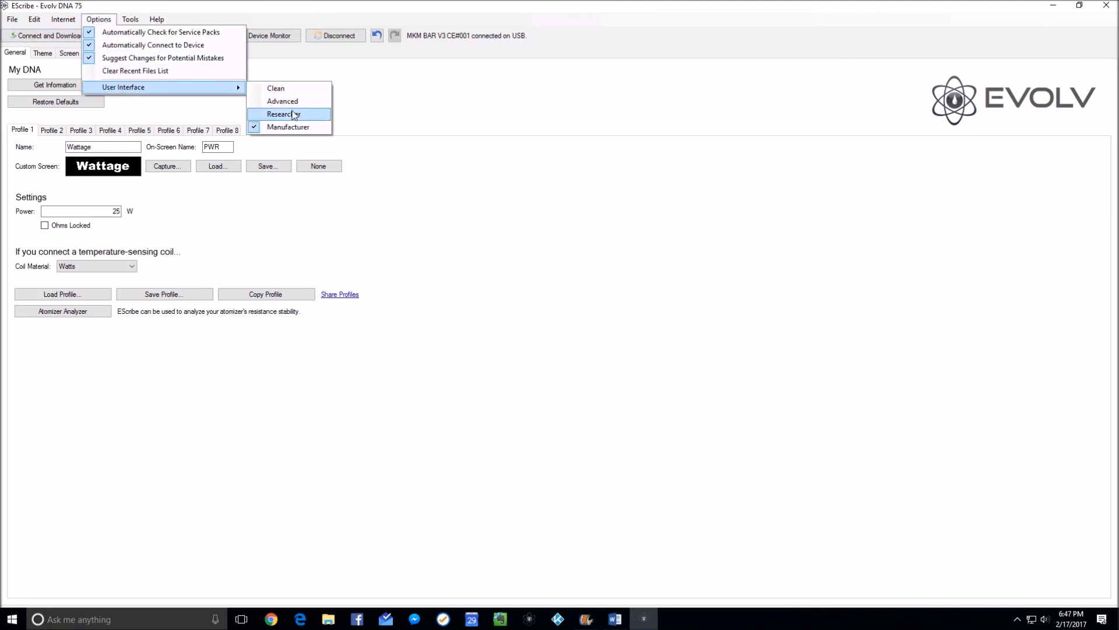
{"action": "left_click", "coordinate": [272, 115]}
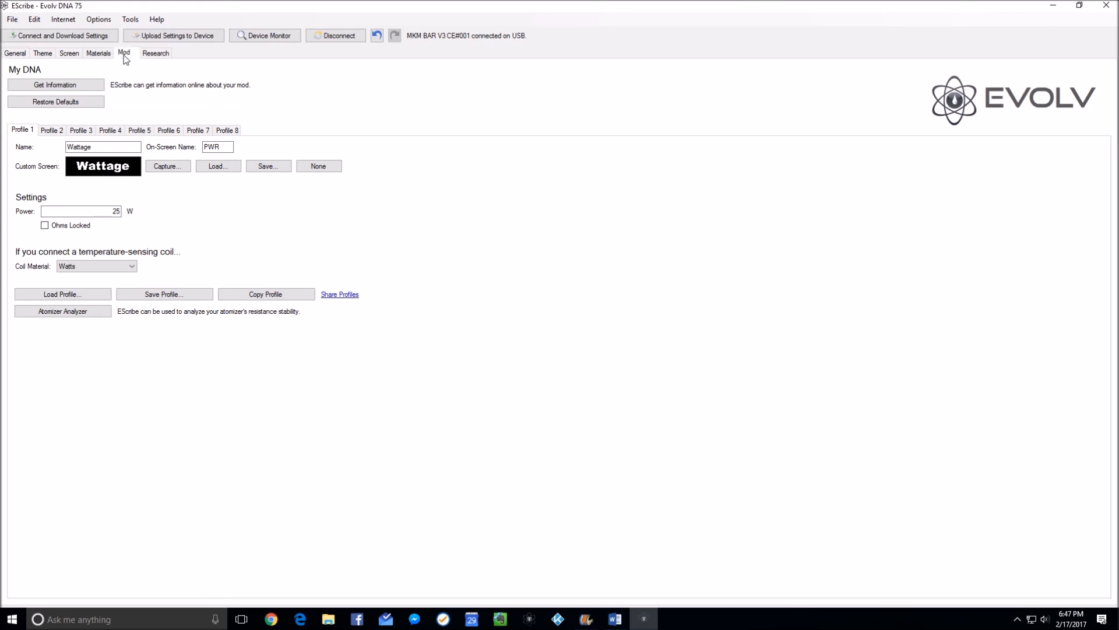
{"action": "left_click", "coordinate": [124, 53]}
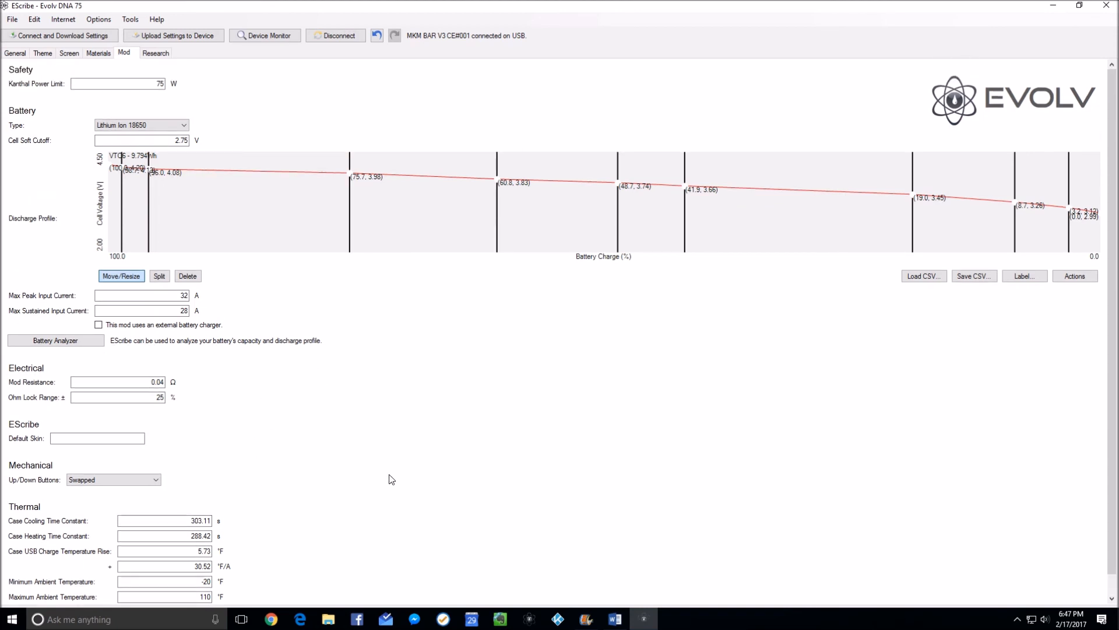
{"action": "mouse_move", "coordinate": [377, 411]}
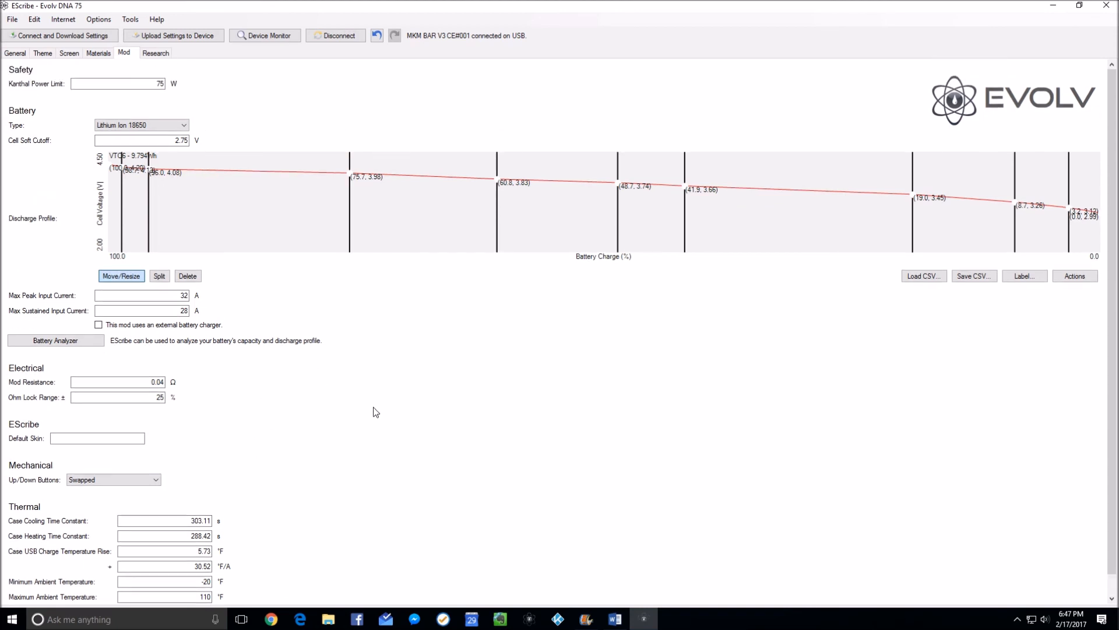
Step: Review battery, electrical and thermal values down to the case cooling time constant
{"action": "scroll", "scroll_direction": "down", "scroll_amount": 3}
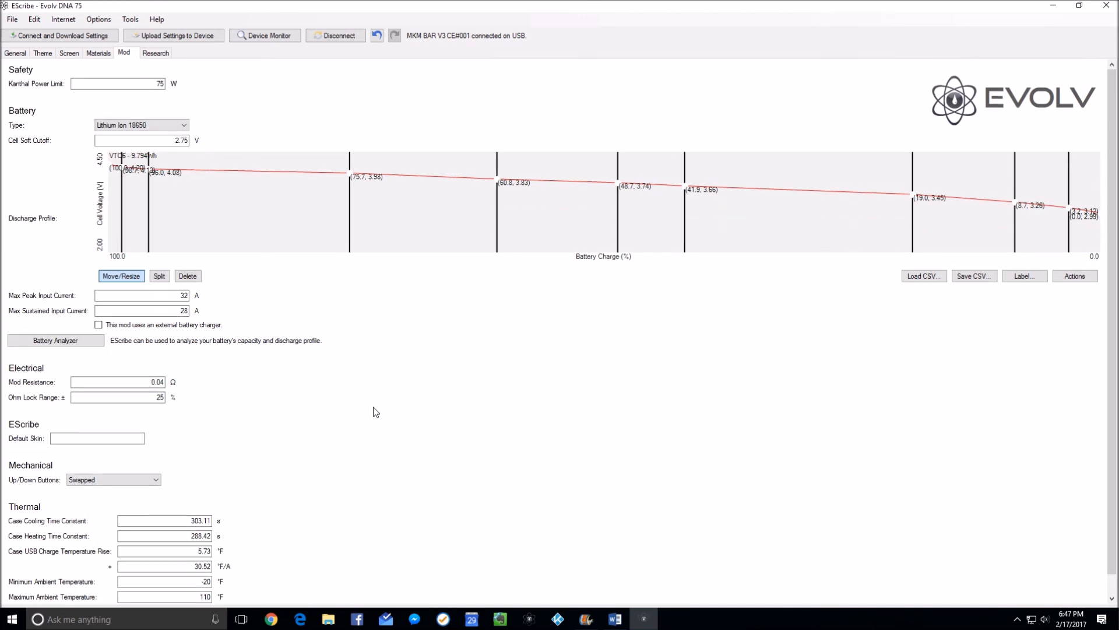
{"action": "scroll", "scroll_direction": "down", "scroll_amount": 3}
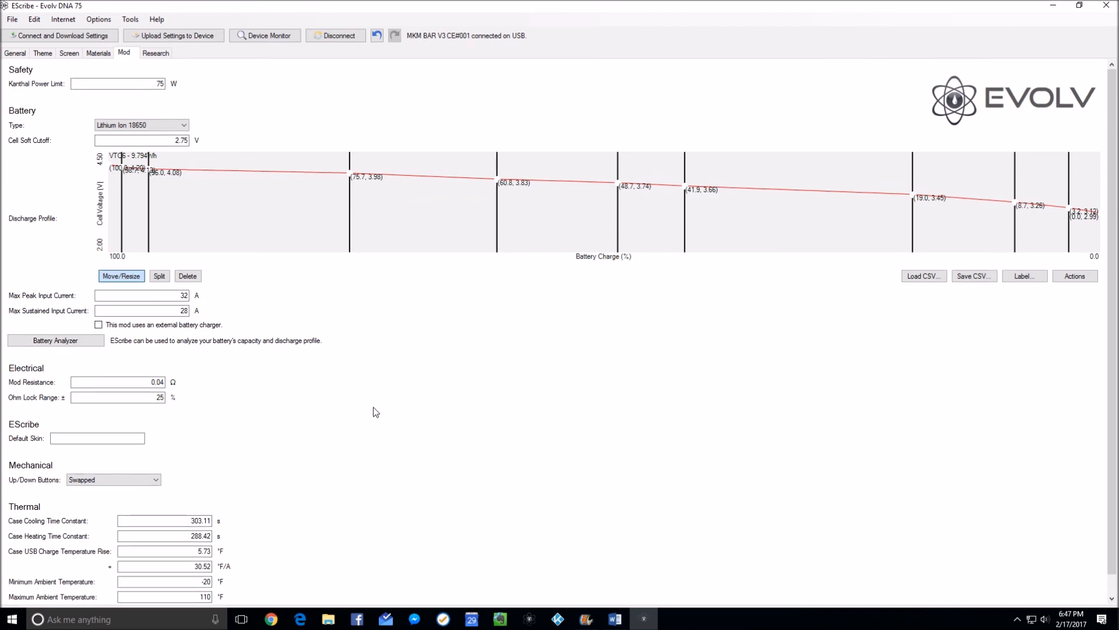
{"action": "mouse_move", "coordinate": [354, 411]}
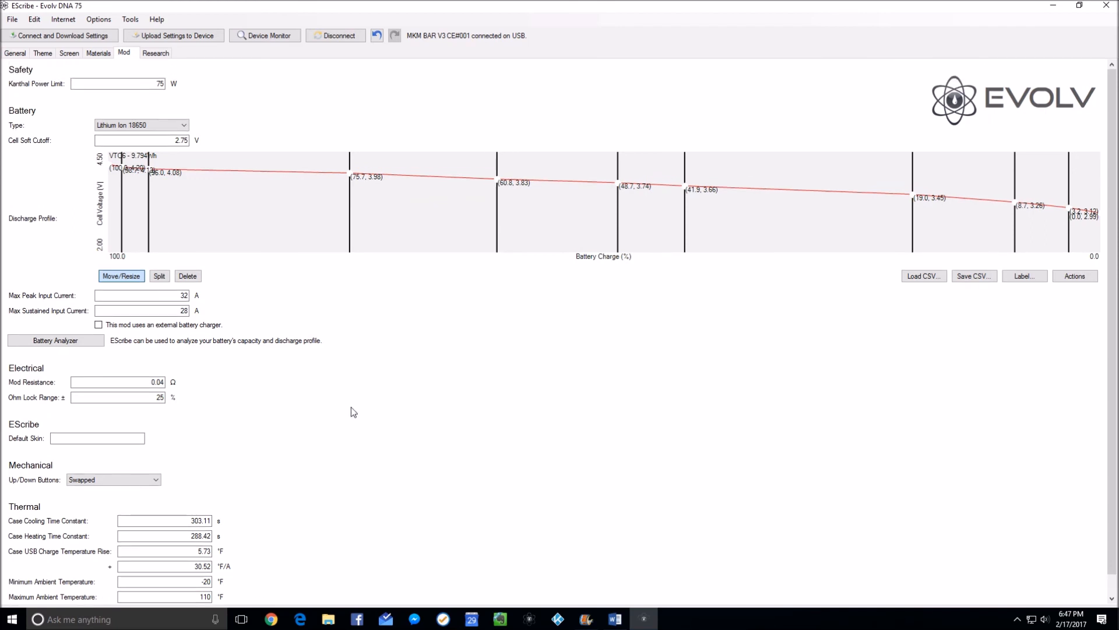
{"action": "scroll", "scroll_direction": "down", "scroll_amount": 3}
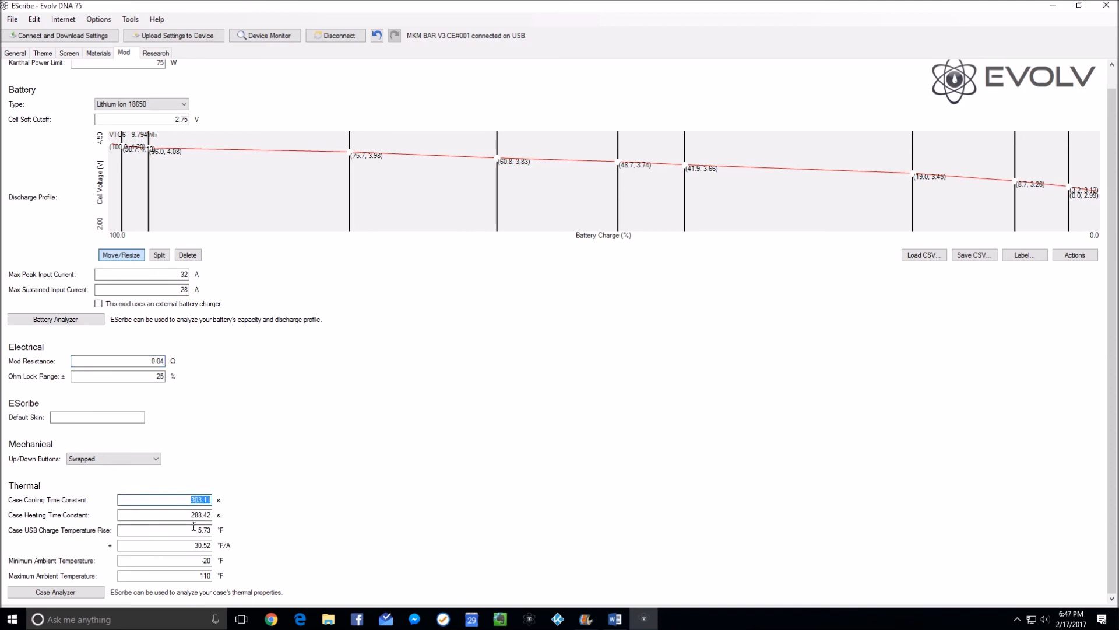
{"action": "left_click", "coordinate": [165, 514]}
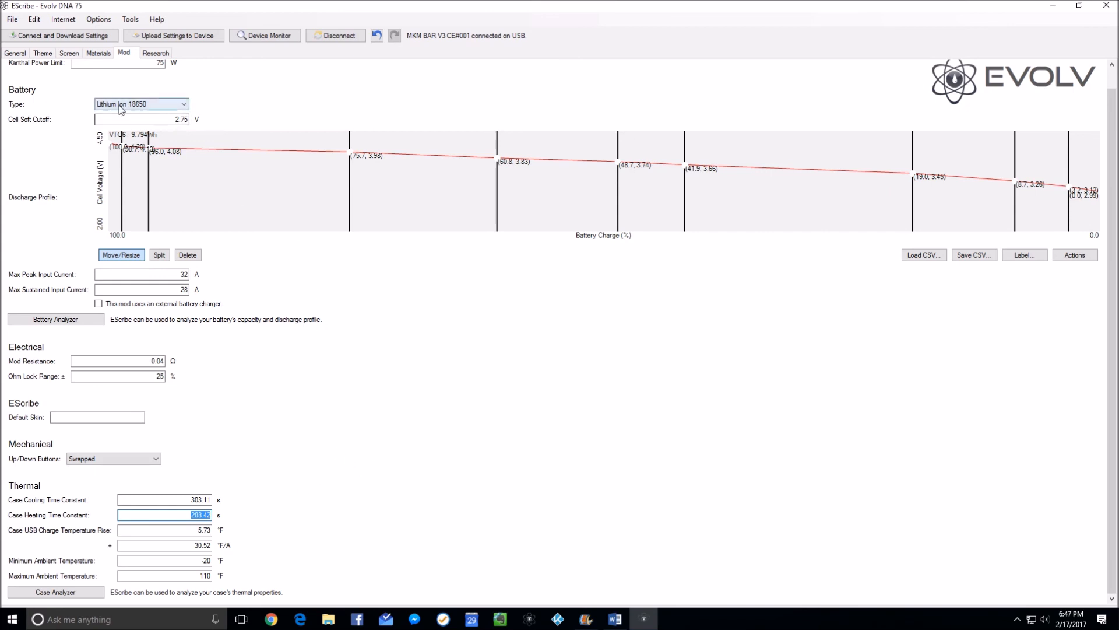
Step: Start a new settings file via File > New and create default Evolv DNA 75 settings
{"action": "left_click", "coordinate": [12, 20]}
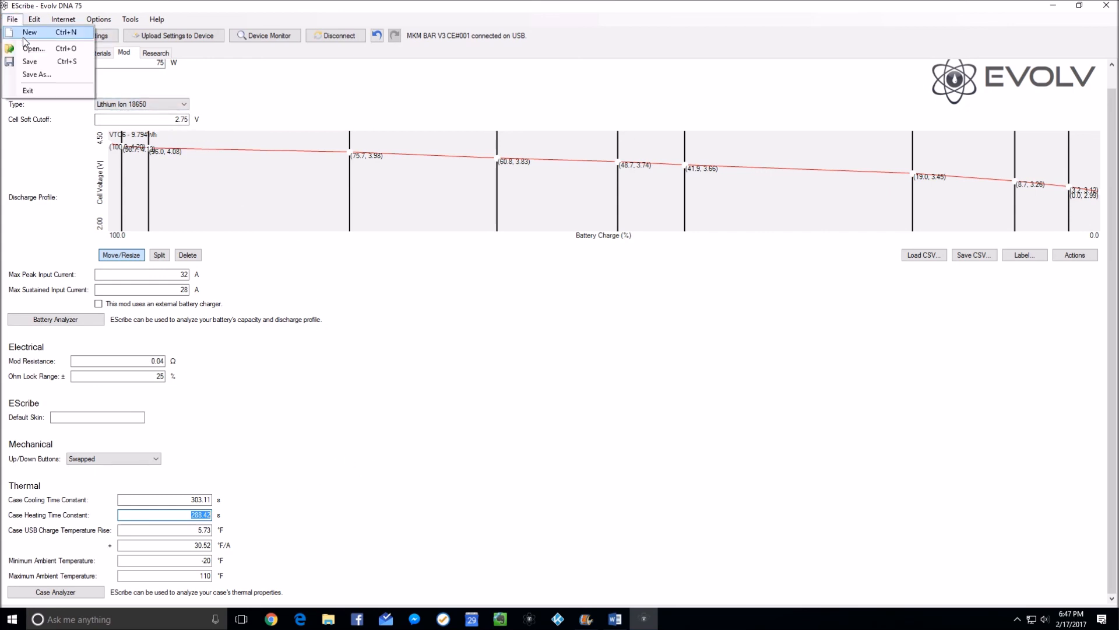
{"action": "left_click", "coordinate": [29, 32]}
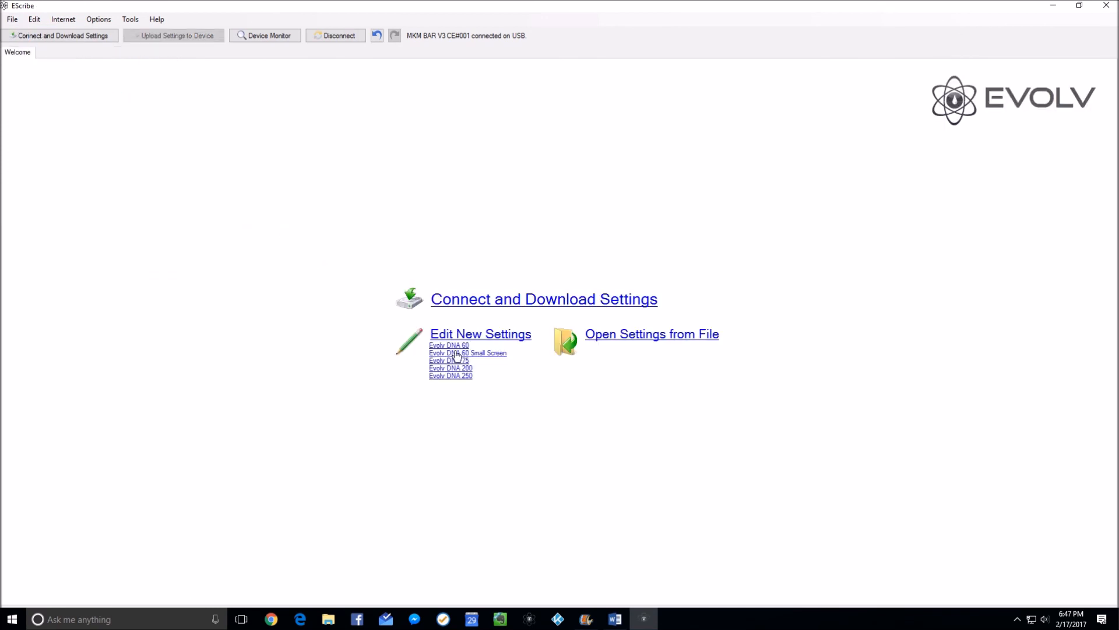
{"action": "left_click", "coordinate": [447, 360]}
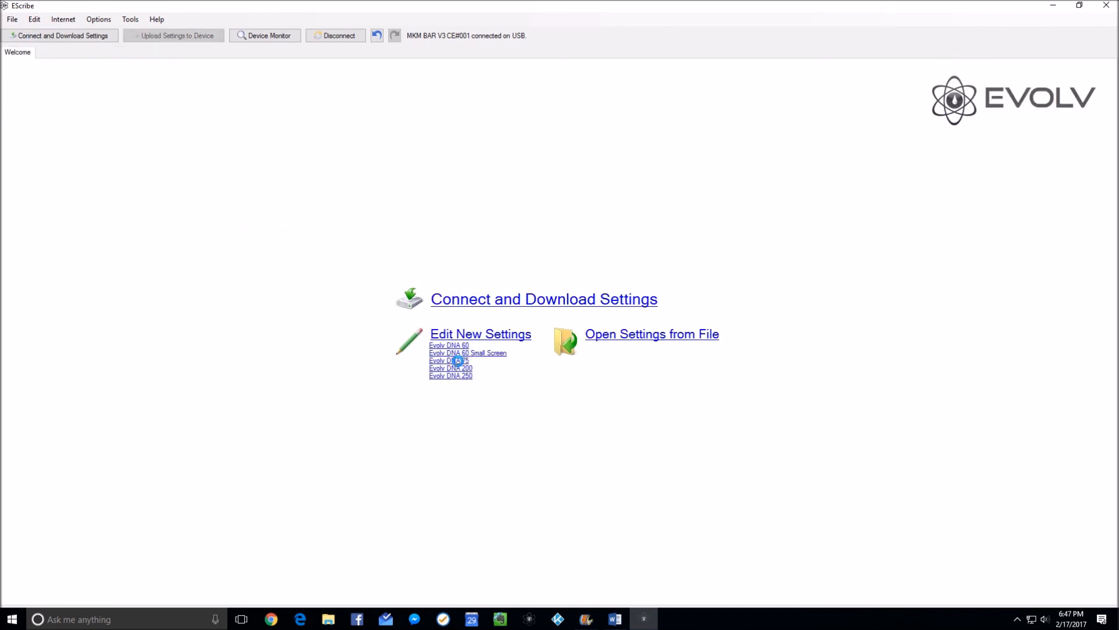
{"action": "left_click", "coordinate": [447, 360]}
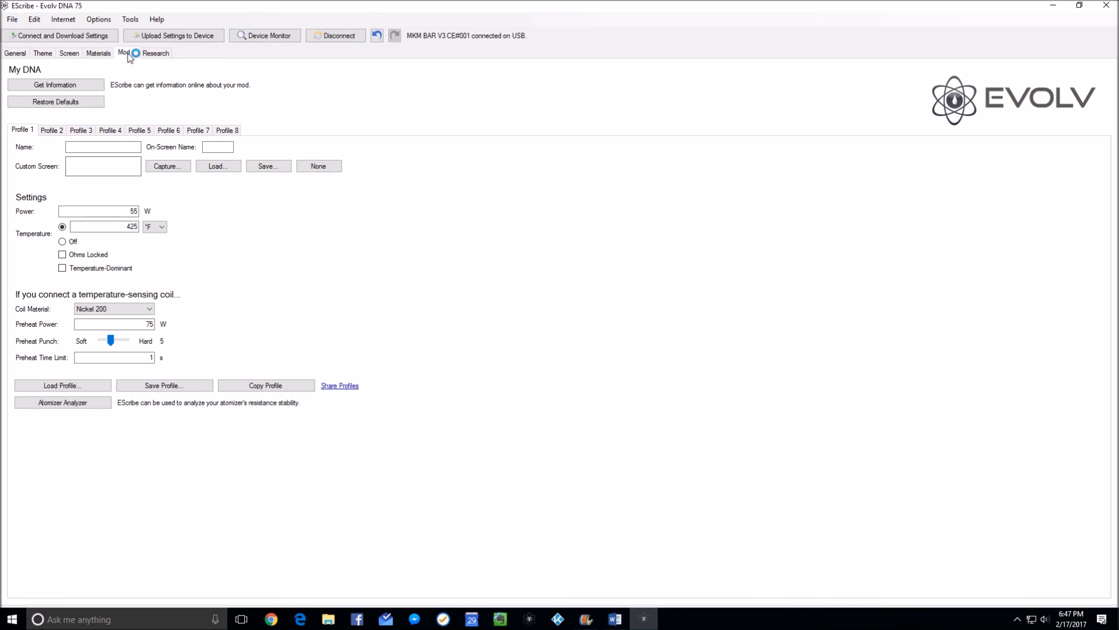
Step: Show the default DNA 75 Mod values, selecting the default mod resistance for comparison
{"action": "left_click", "coordinate": [123, 52]}
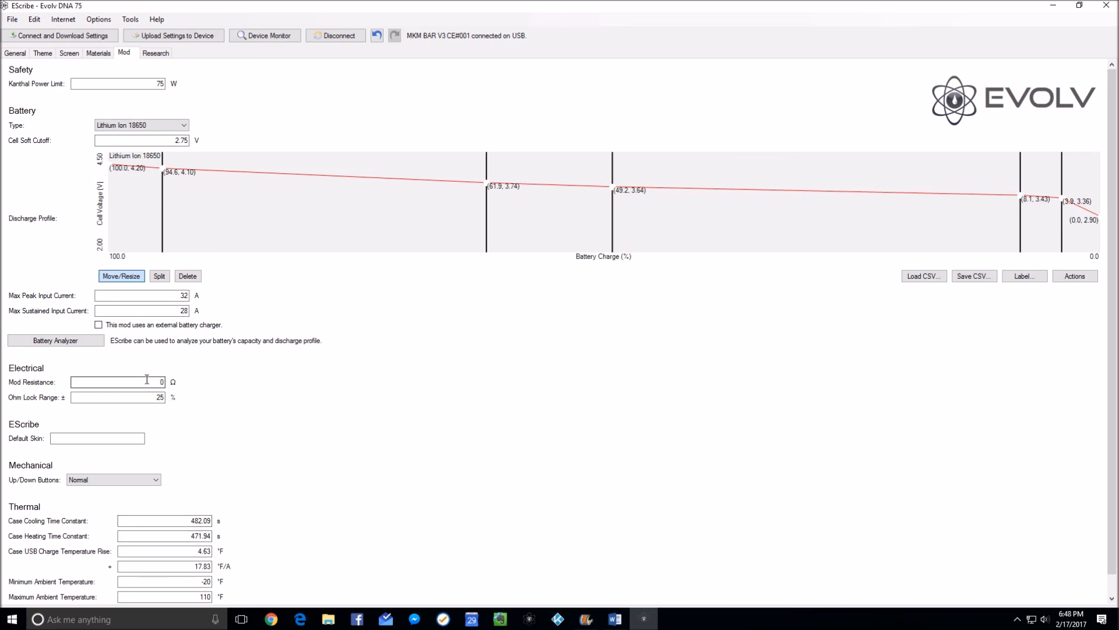
{"action": "left_click", "coordinate": [114, 382]}
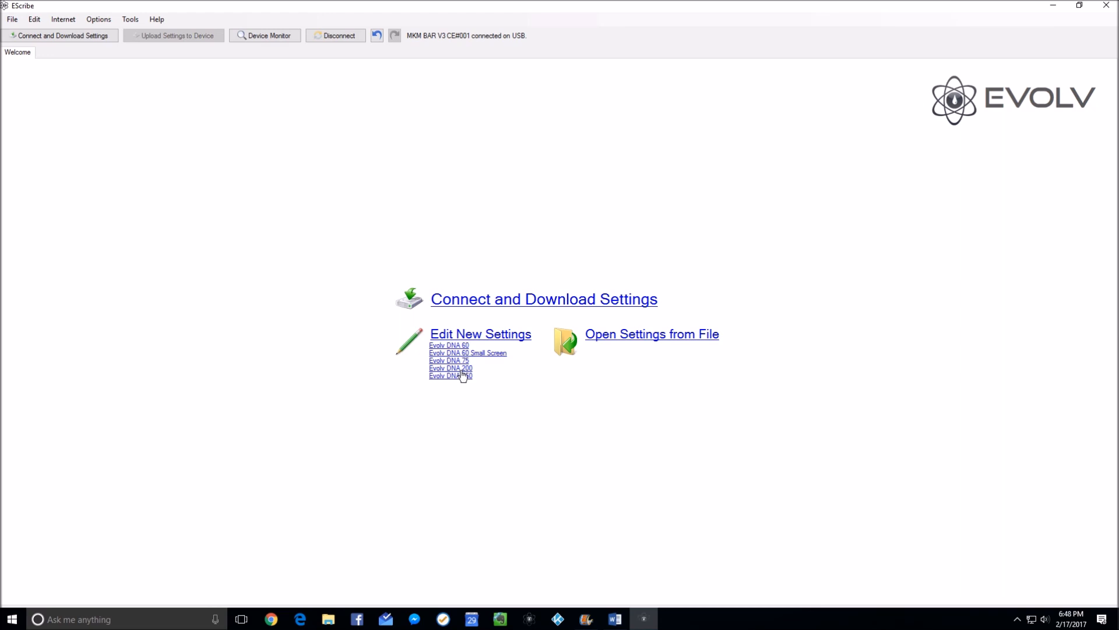
Step: Create a default Evolv DNA 200 settings file and review its Mod calibration values down to Thermal
{"action": "left_click", "coordinate": [450, 376]}
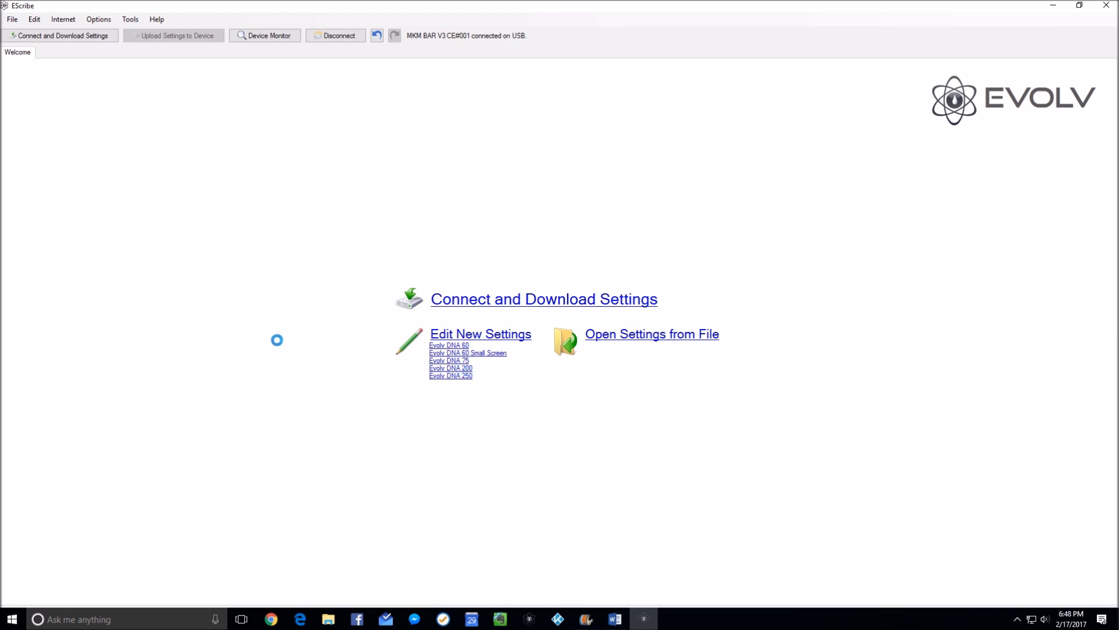
{"action": "left_click", "coordinate": [450, 367]}
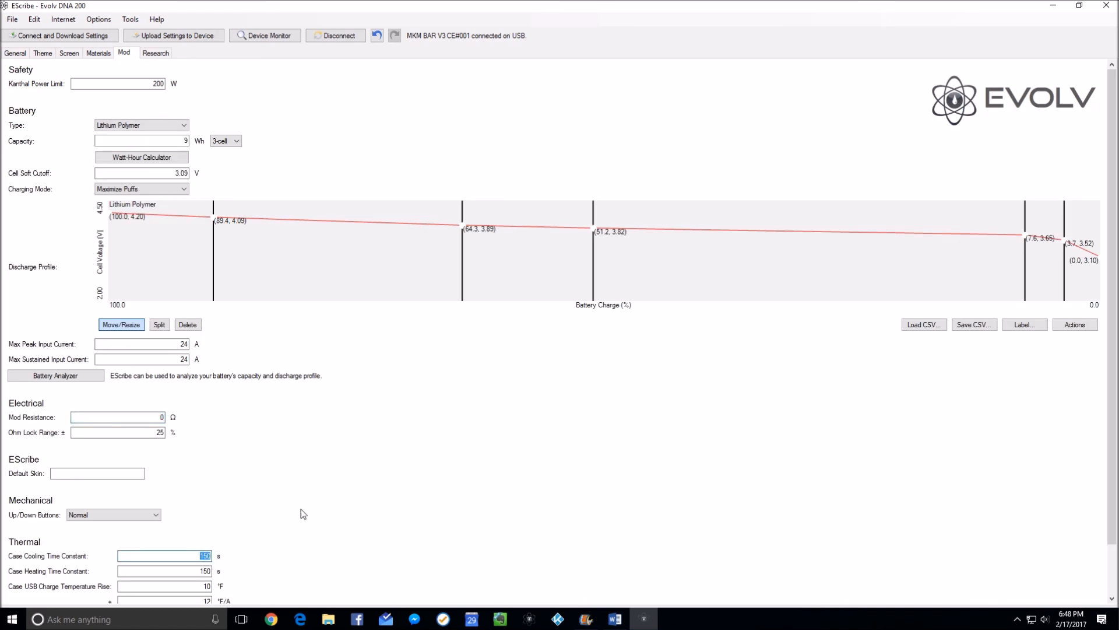
{"action": "scroll", "scroll_direction": "down", "scroll_amount": 3}
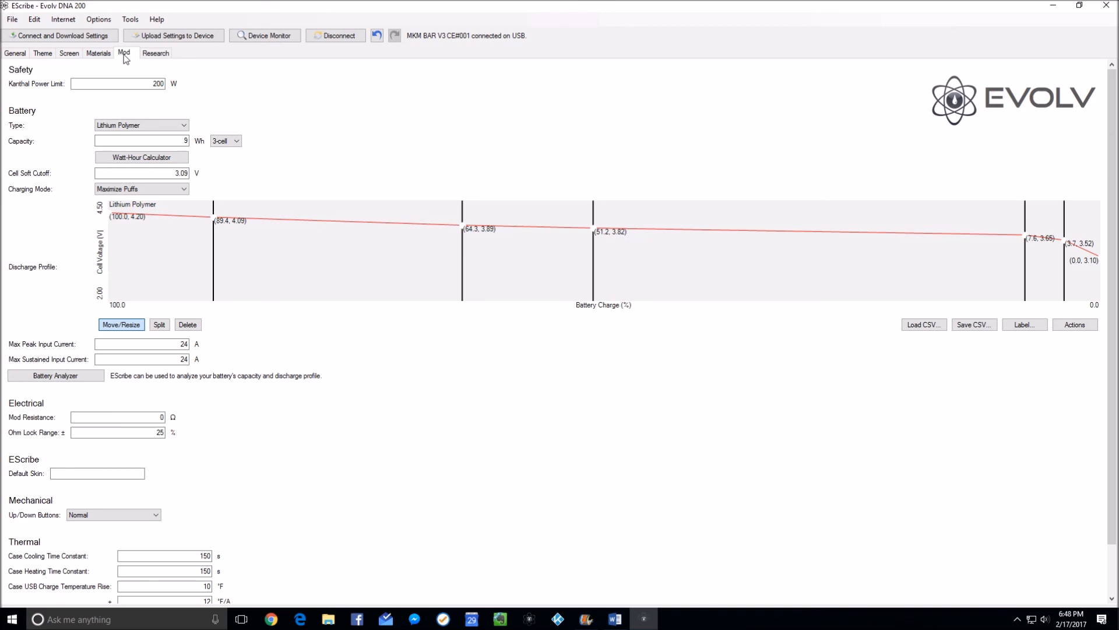
{"action": "mouse_move", "coordinate": [410, 450]}
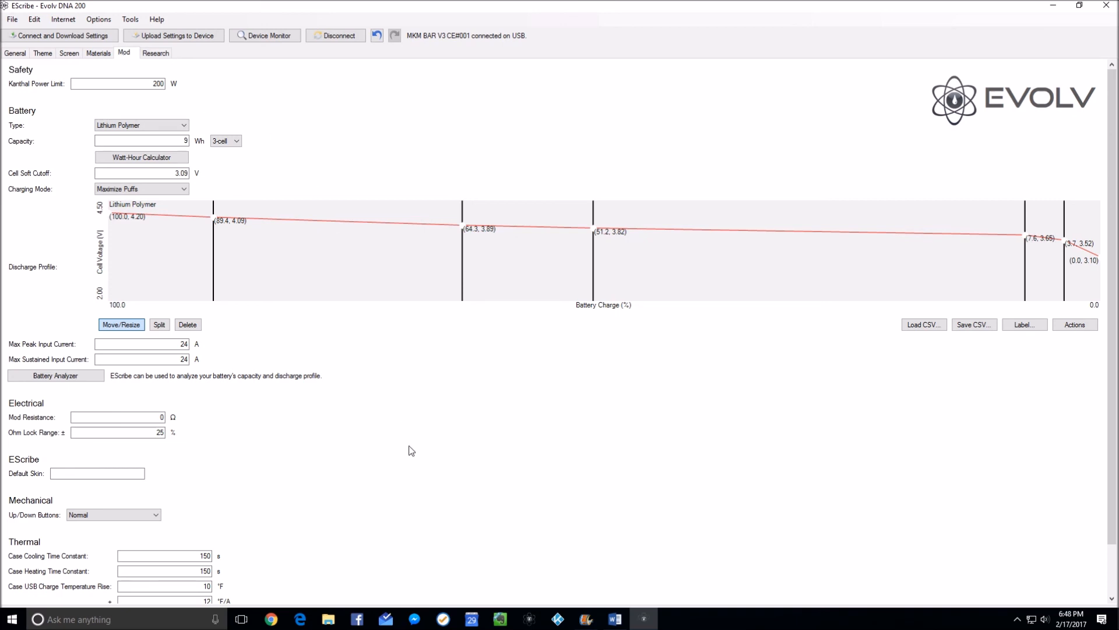
{"action": "scroll", "scroll_direction": "down", "scroll_amount": 3}
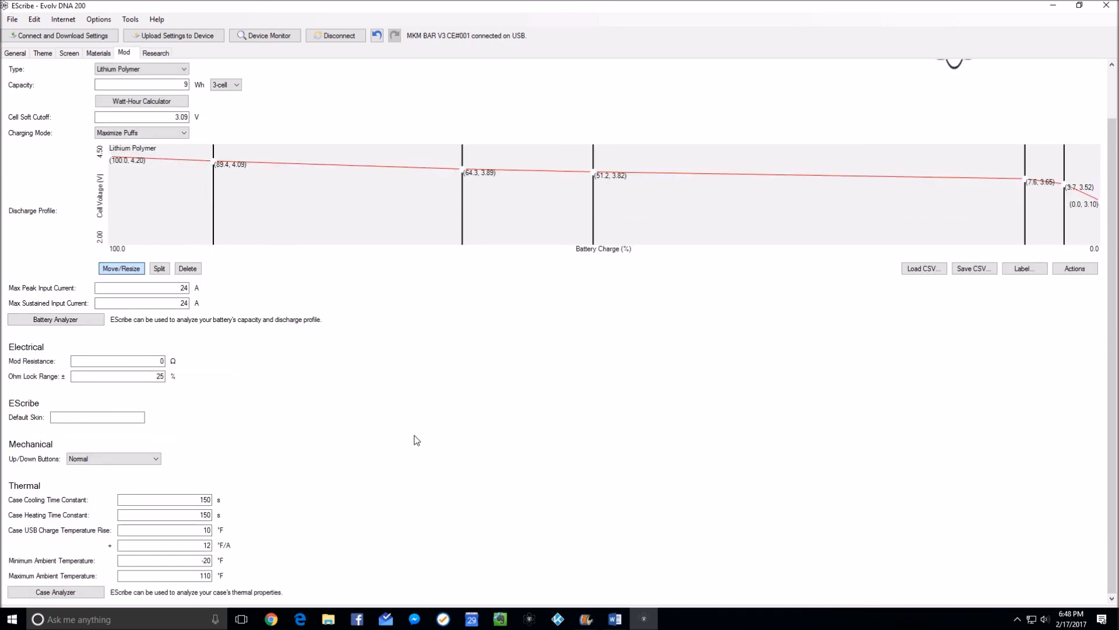